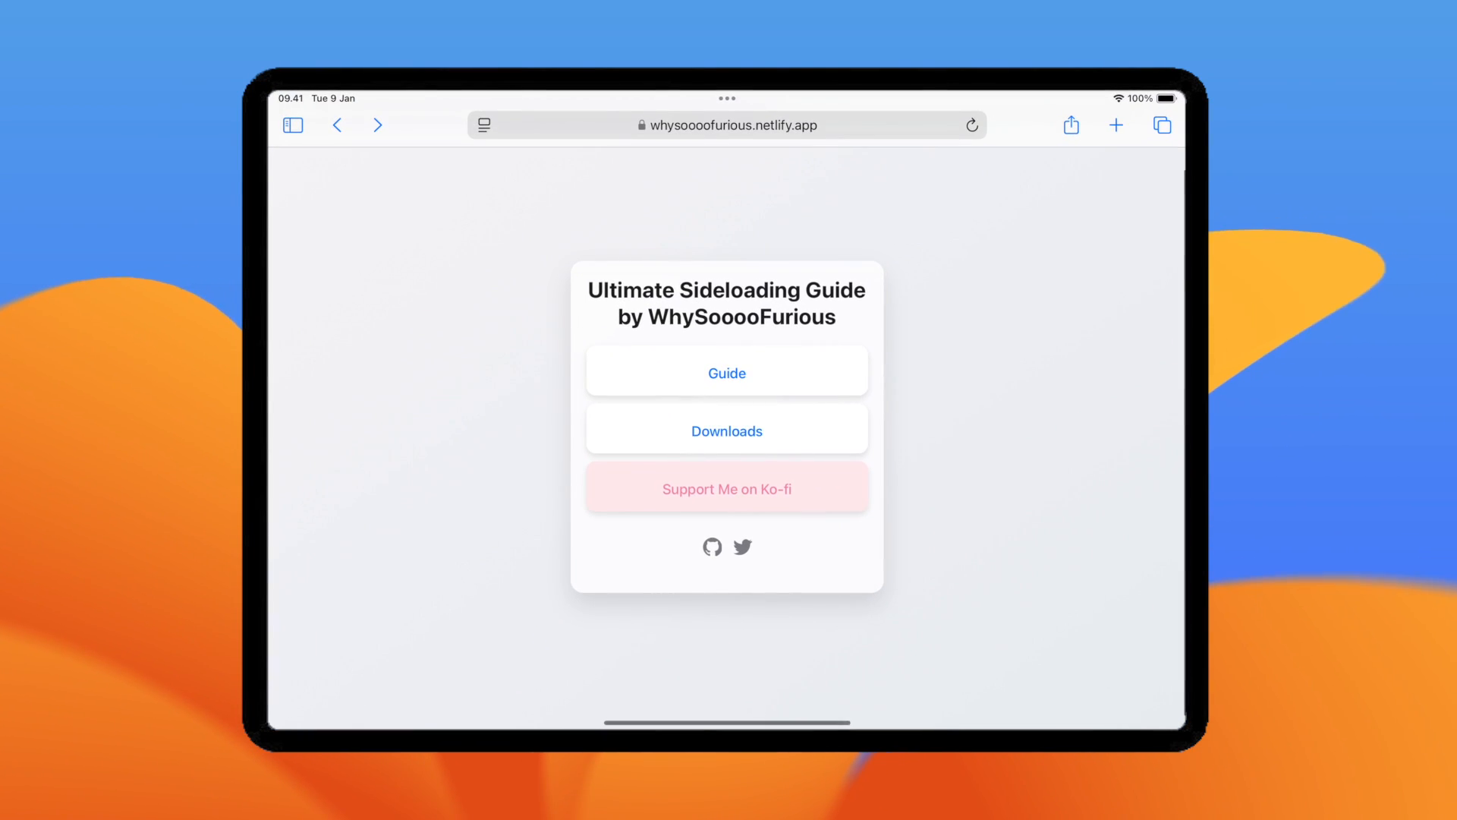
Step: Show the link preview and context menu for the homepage's Guide link
{"action": "double_click", "coordinate": [727, 290]}
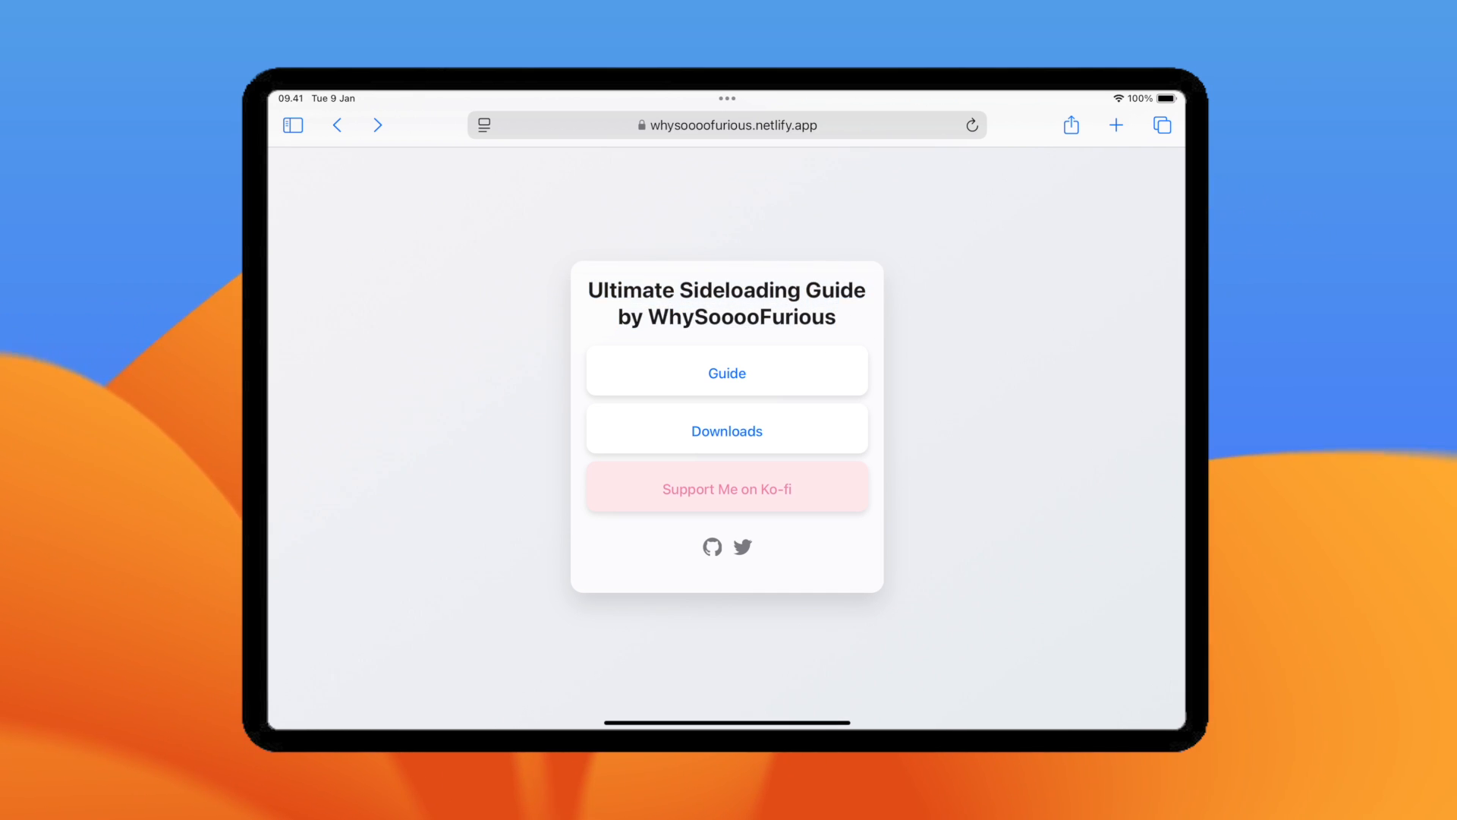
{"action": "left_click", "coordinate": [727, 372]}
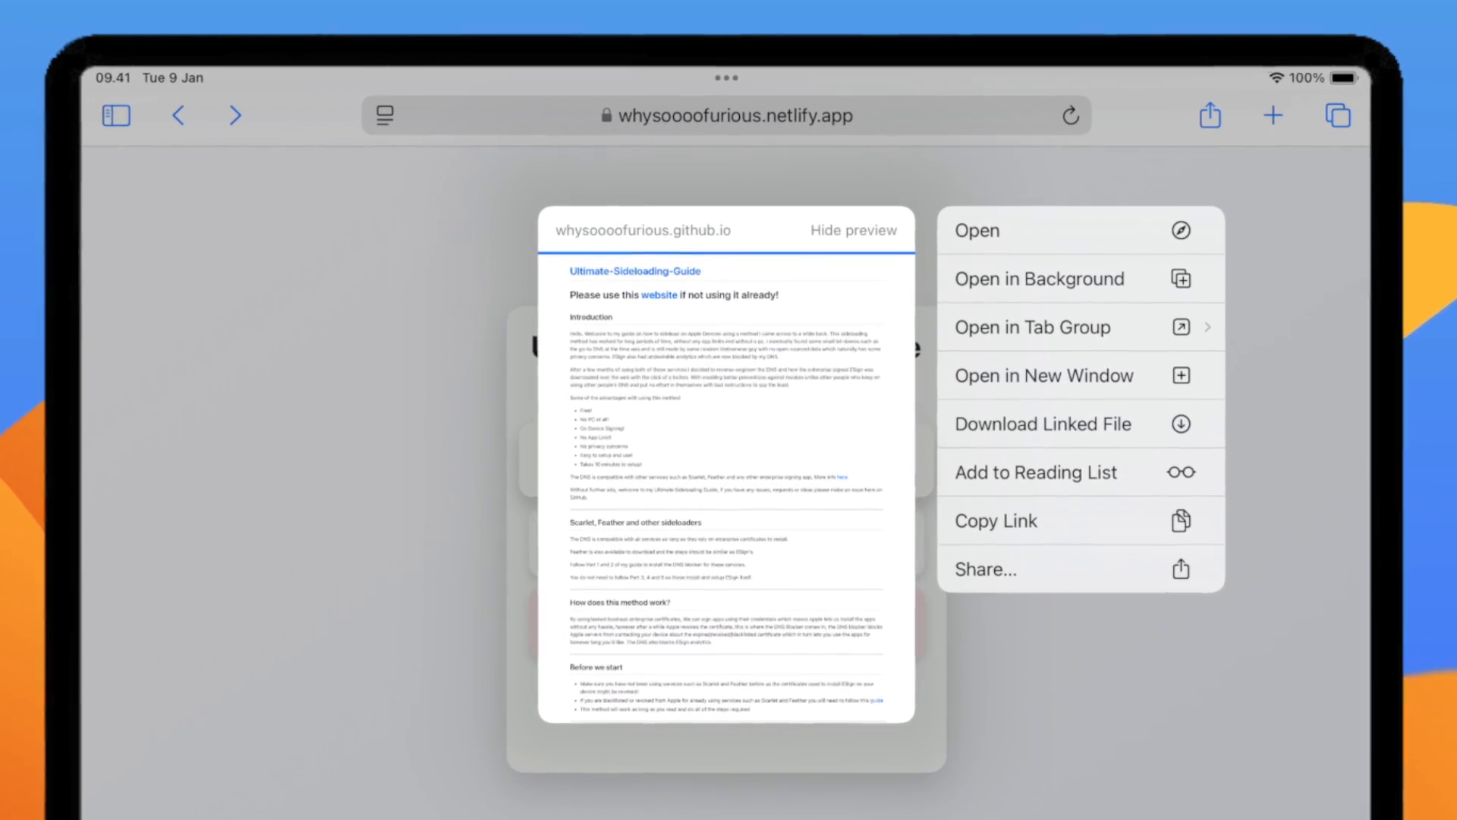
Step: Open the GitHub sideloading guide in a new tab and scroll through it
{"action": "left_click", "coordinate": [998, 231]}
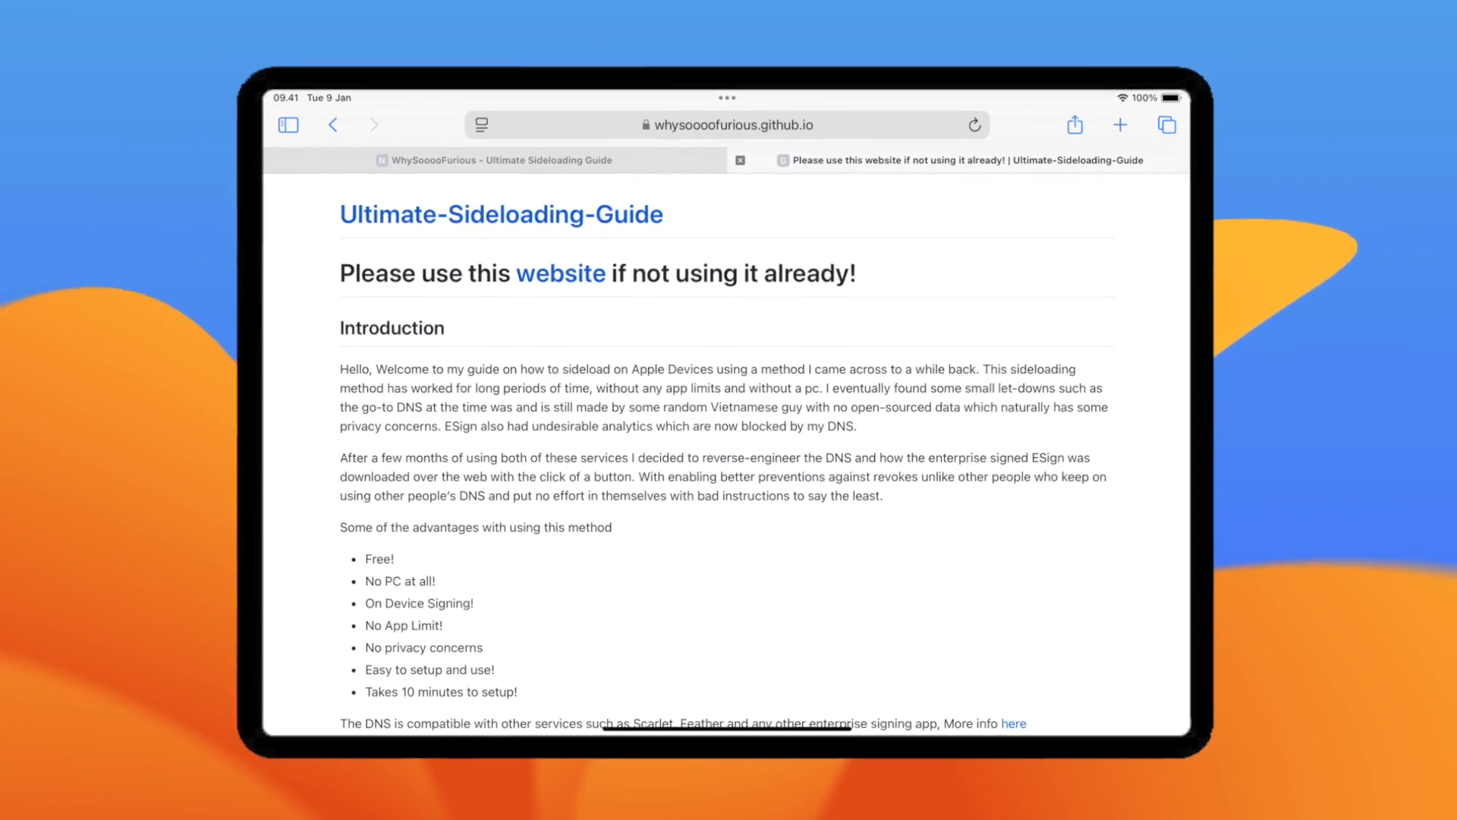
{"action": "scroll", "scroll_direction": "down", "scroll_amount": 3}
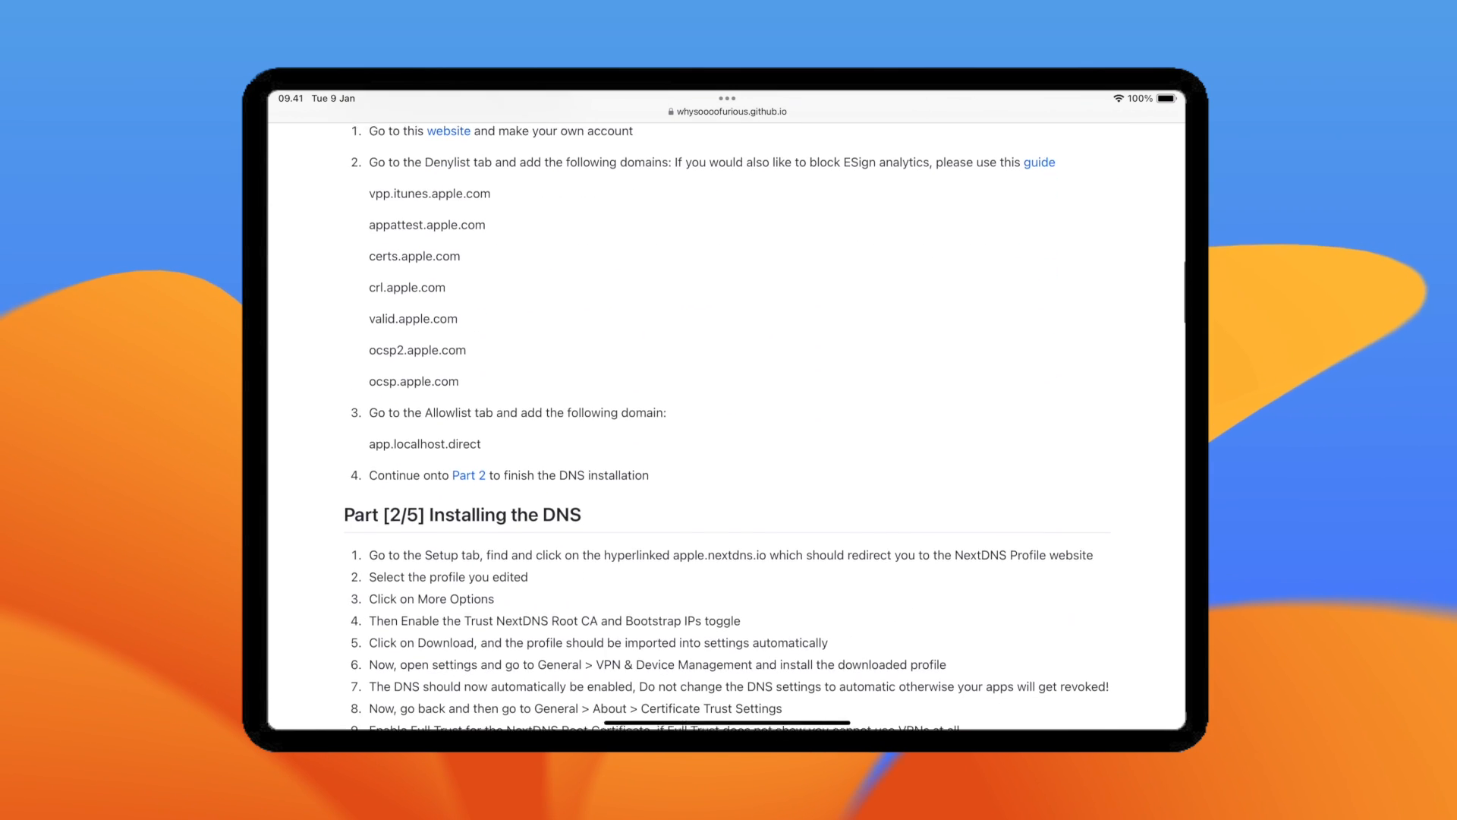
{"action": "scroll", "scroll_direction": "up", "scroll_amount": 3}
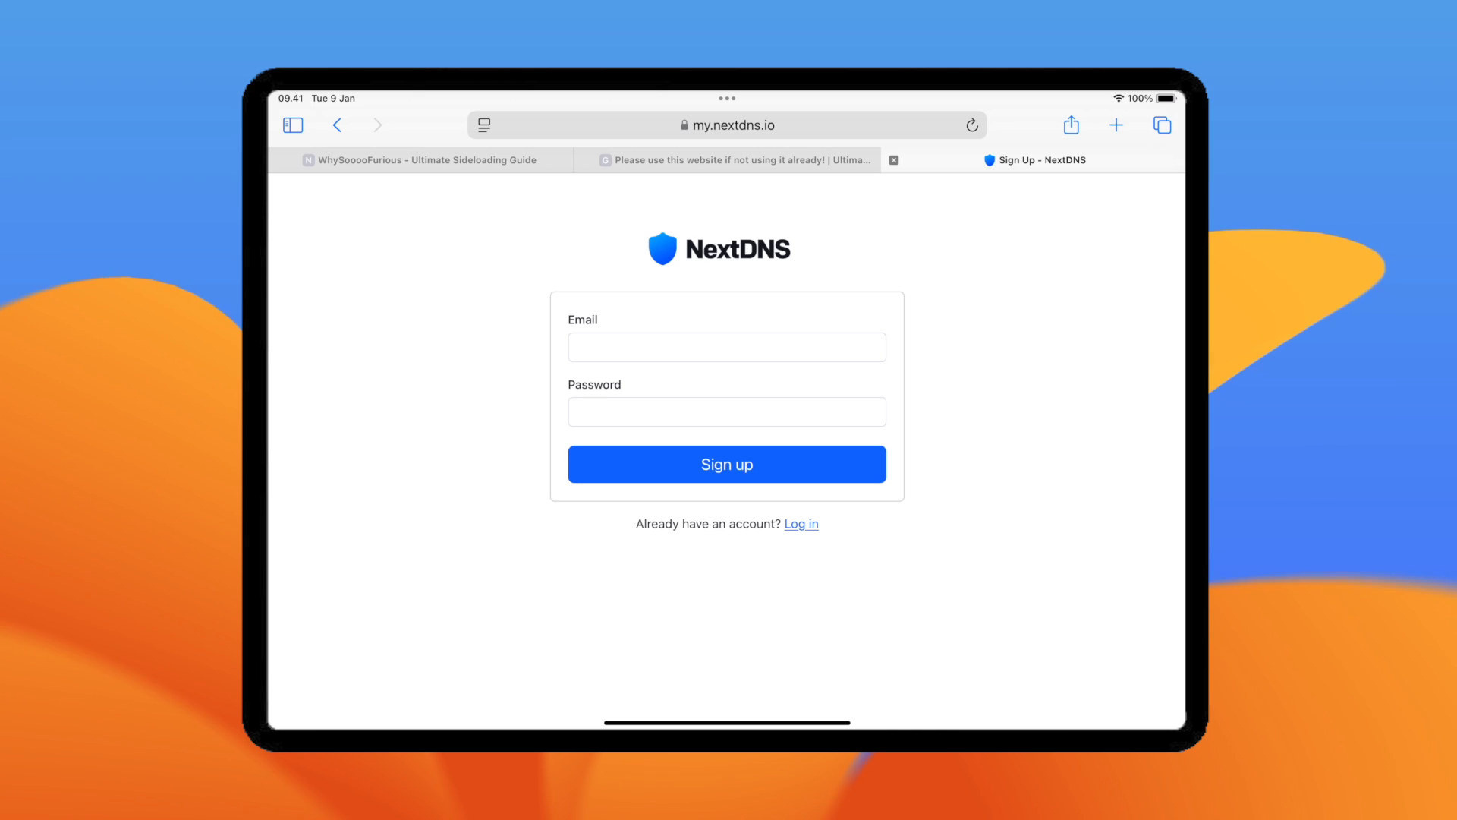
Step: Sign in to NextDNS and deny vpp.itunes.apple.com through ocsp.apple.com
{"action": "left_click", "coordinate": [725, 463]}
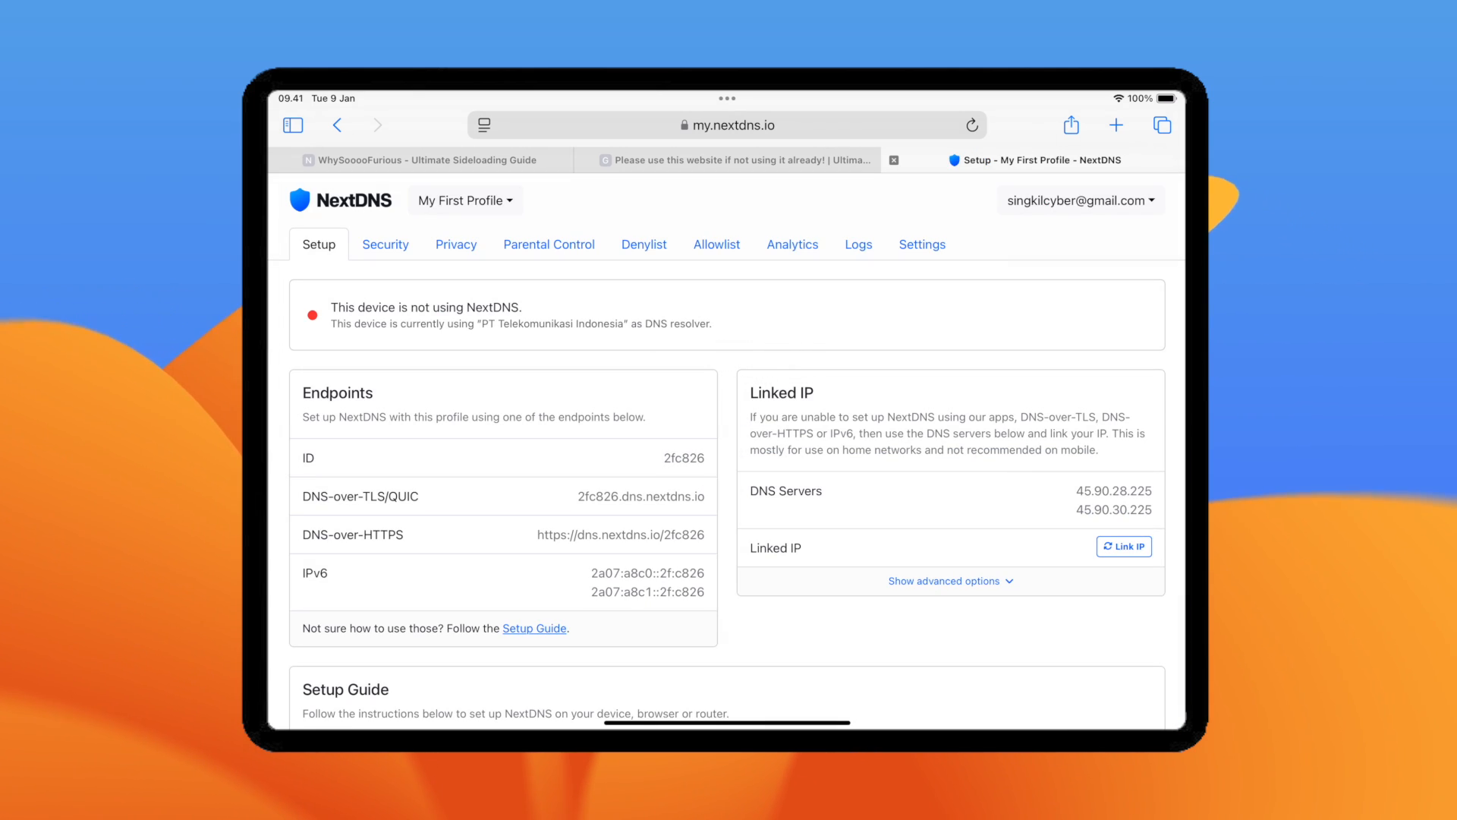
{"action": "left_click", "coordinate": [643, 244]}
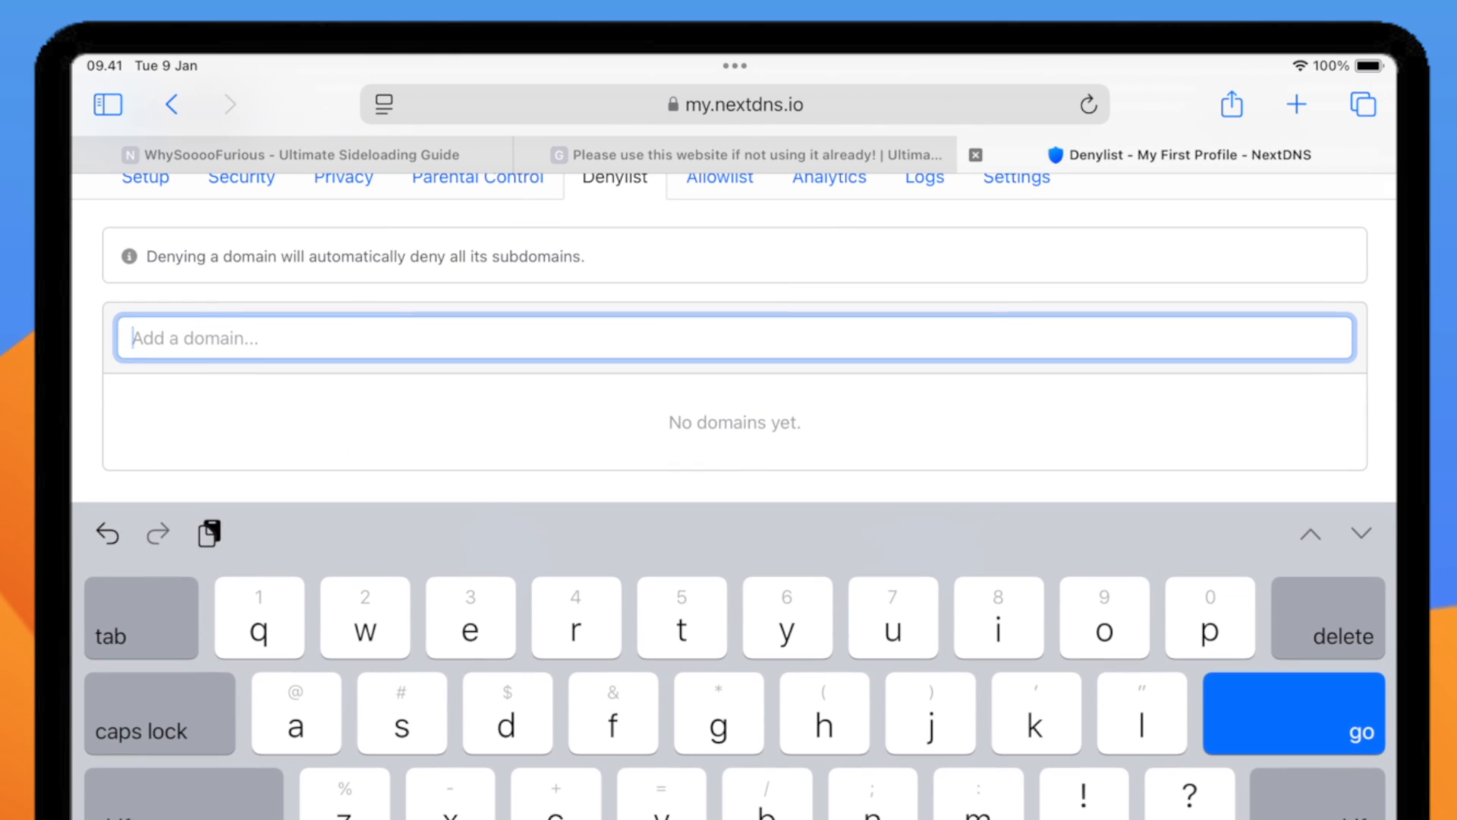
{"action": "type", "text": "vpp.itunes.apple.com"}
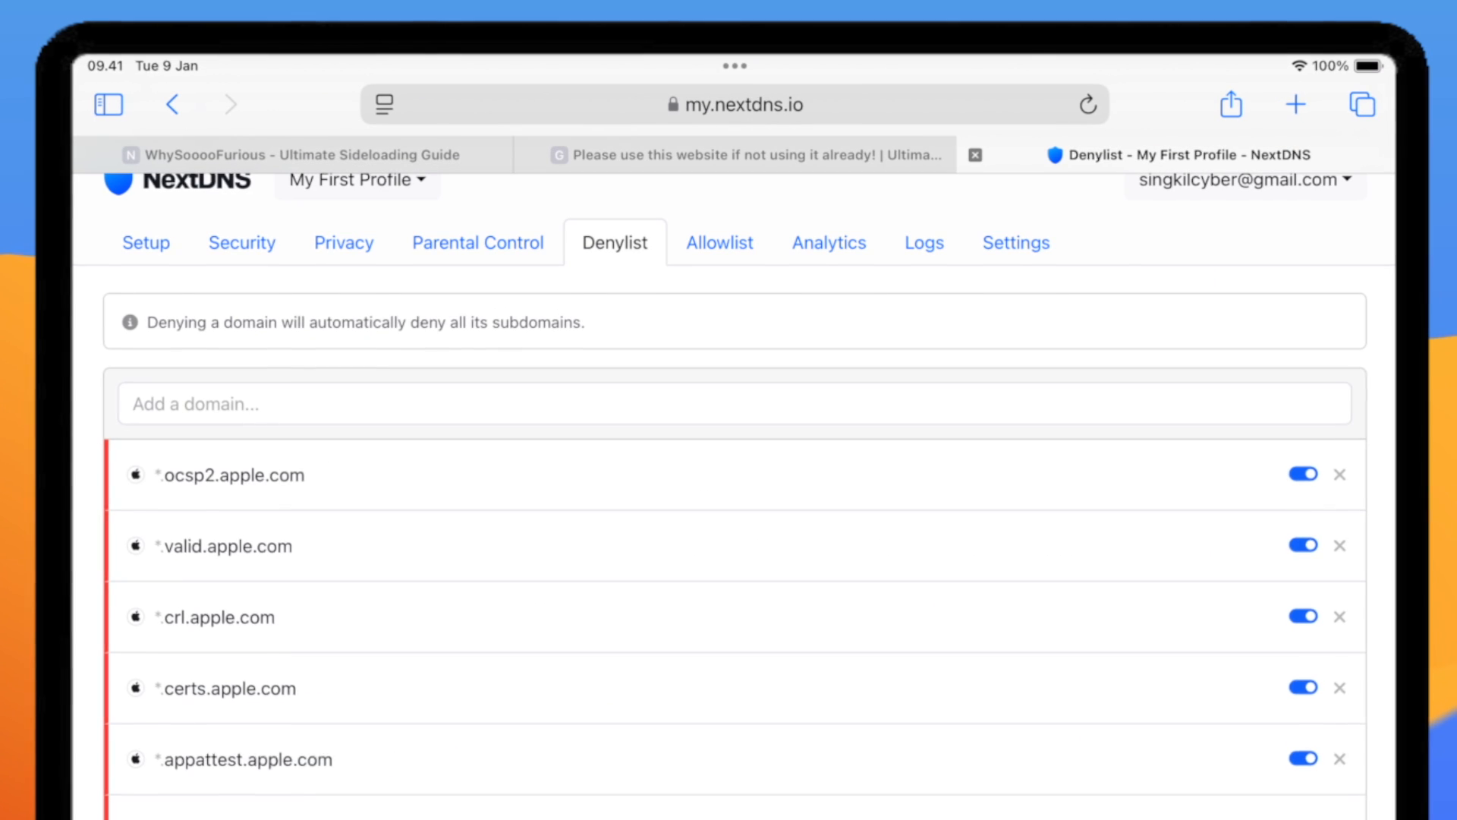
{"action": "type", "text": "ocsp.apple.com"}
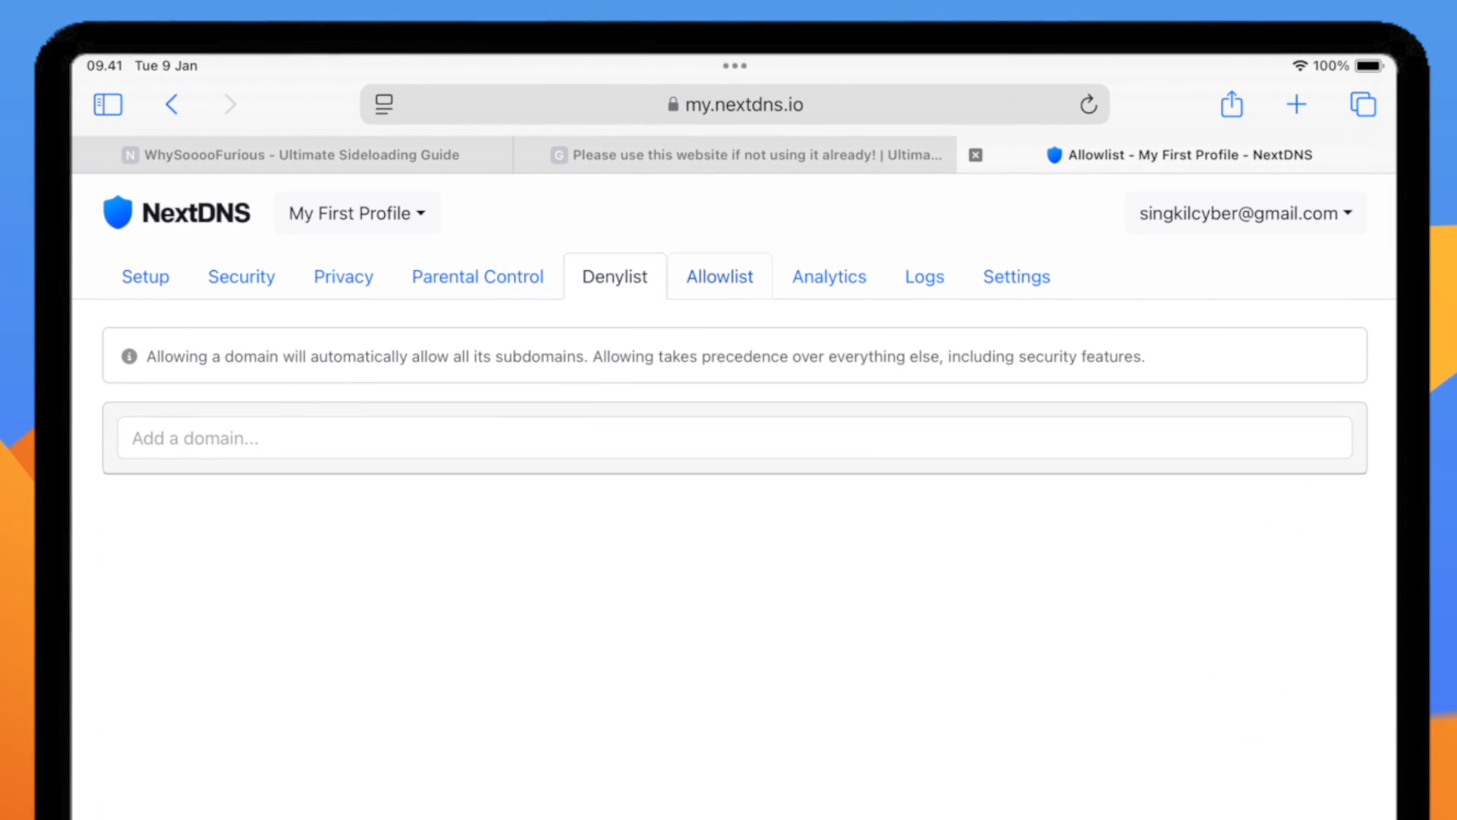
Step: Copy app.localhost.direct from the guide into the NextDNS Allowlist, then go to Setup
{"action": "left_click", "coordinate": [293, 154]}
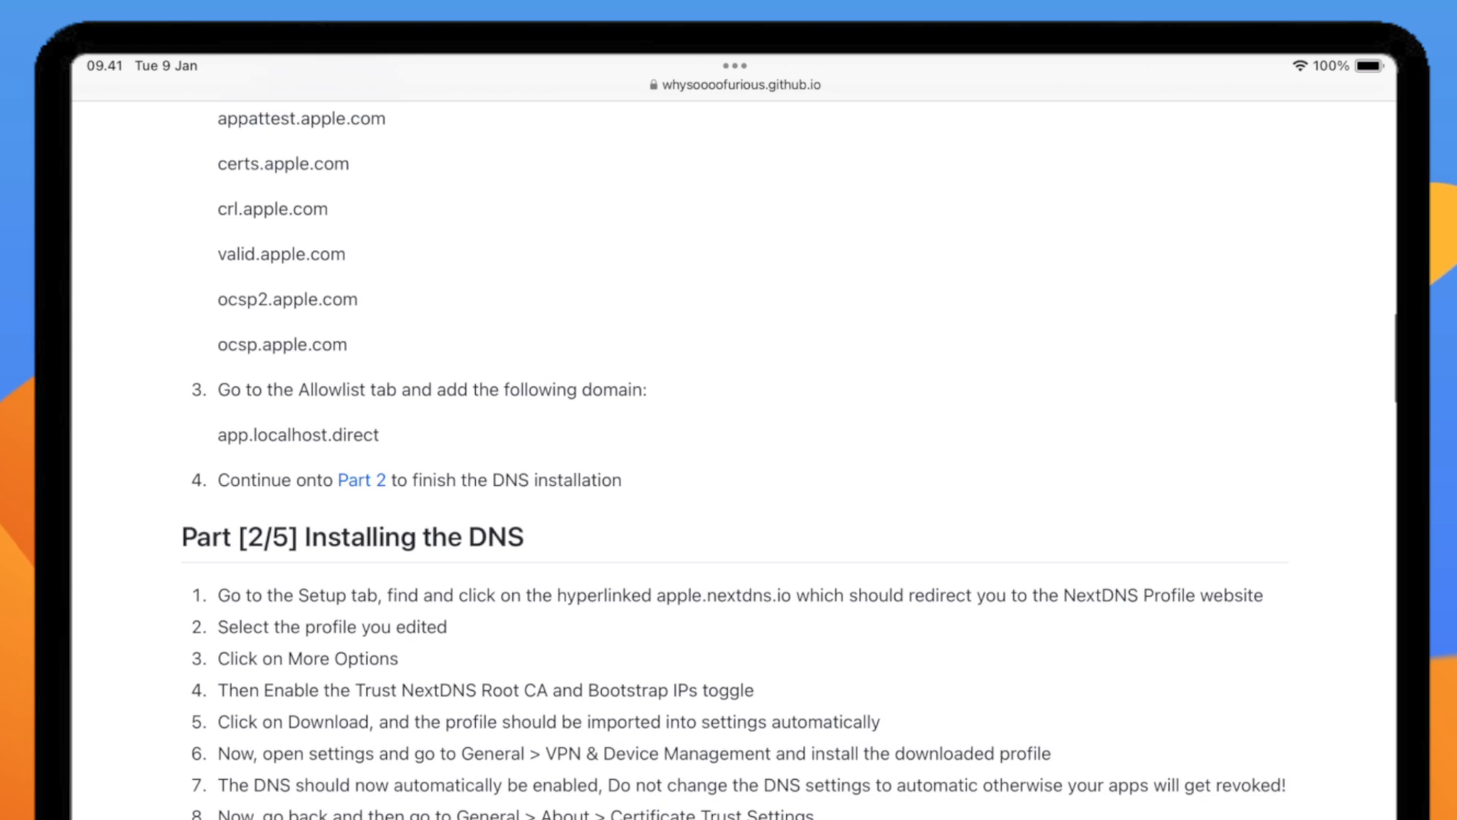
{"action": "double_click", "coordinate": [299, 434]}
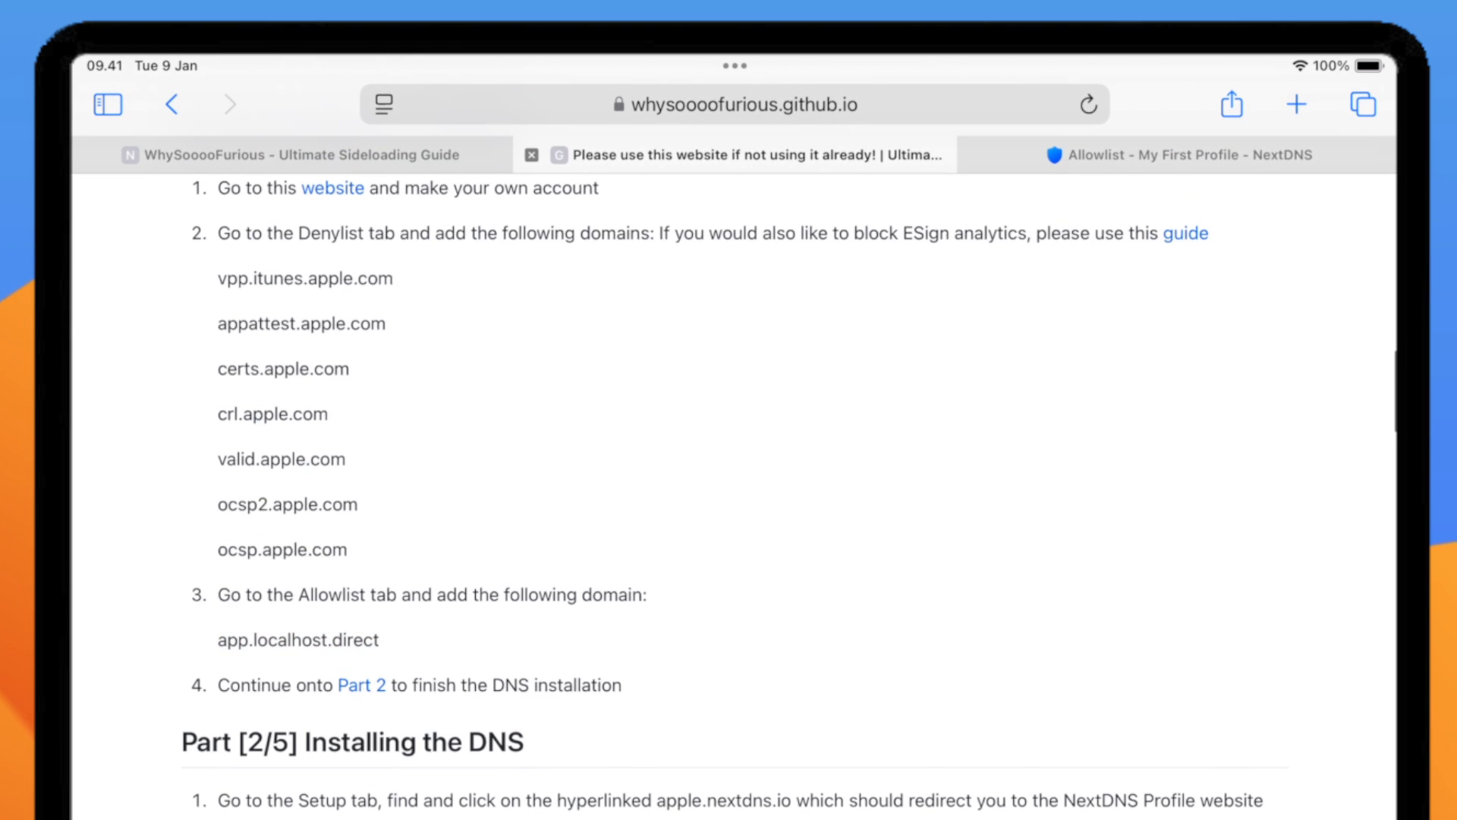
{"action": "left_click", "coordinate": [733, 337]}
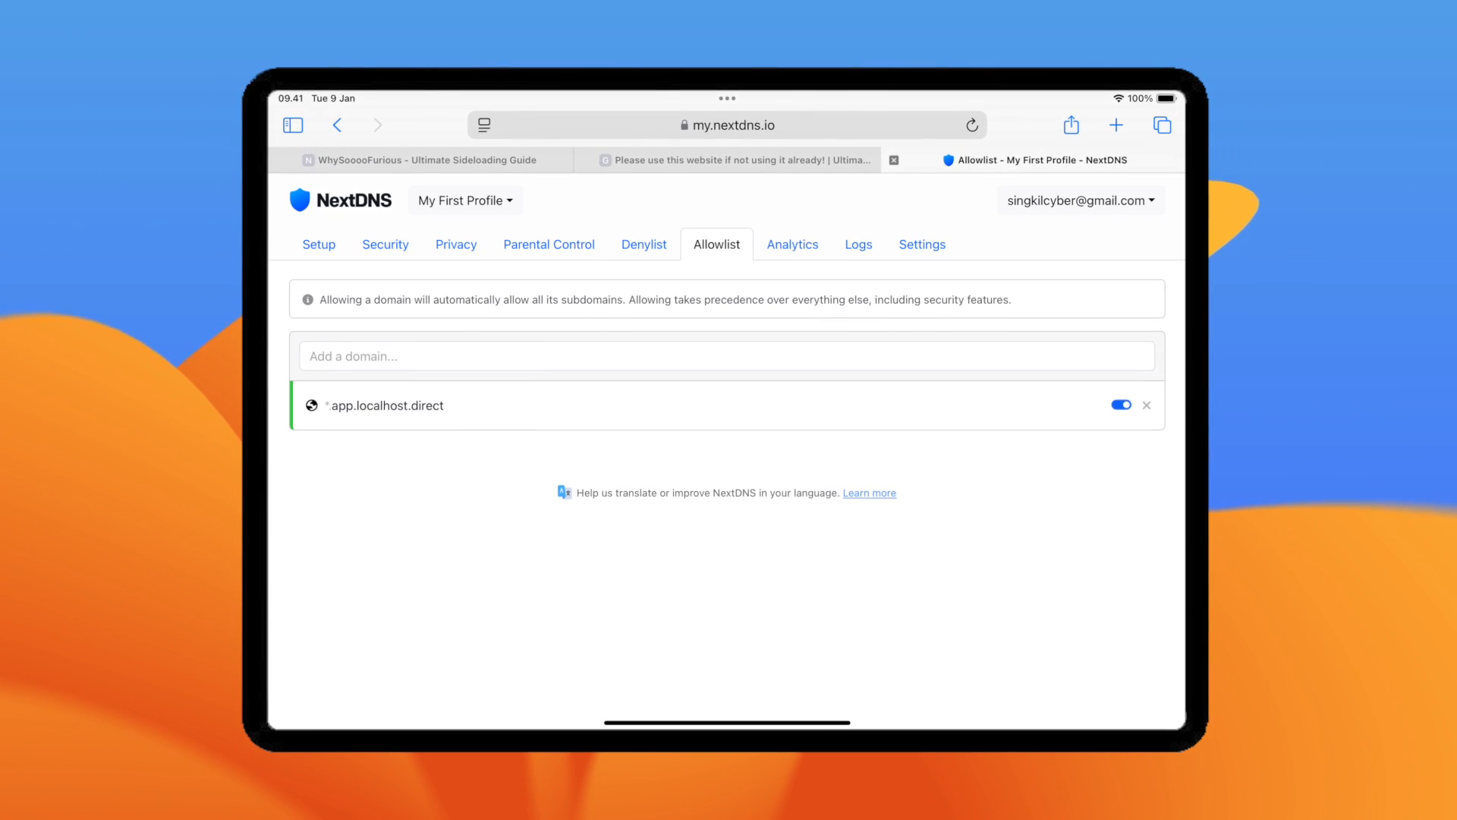
{"action": "left_click", "coordinate": [318, 244]}
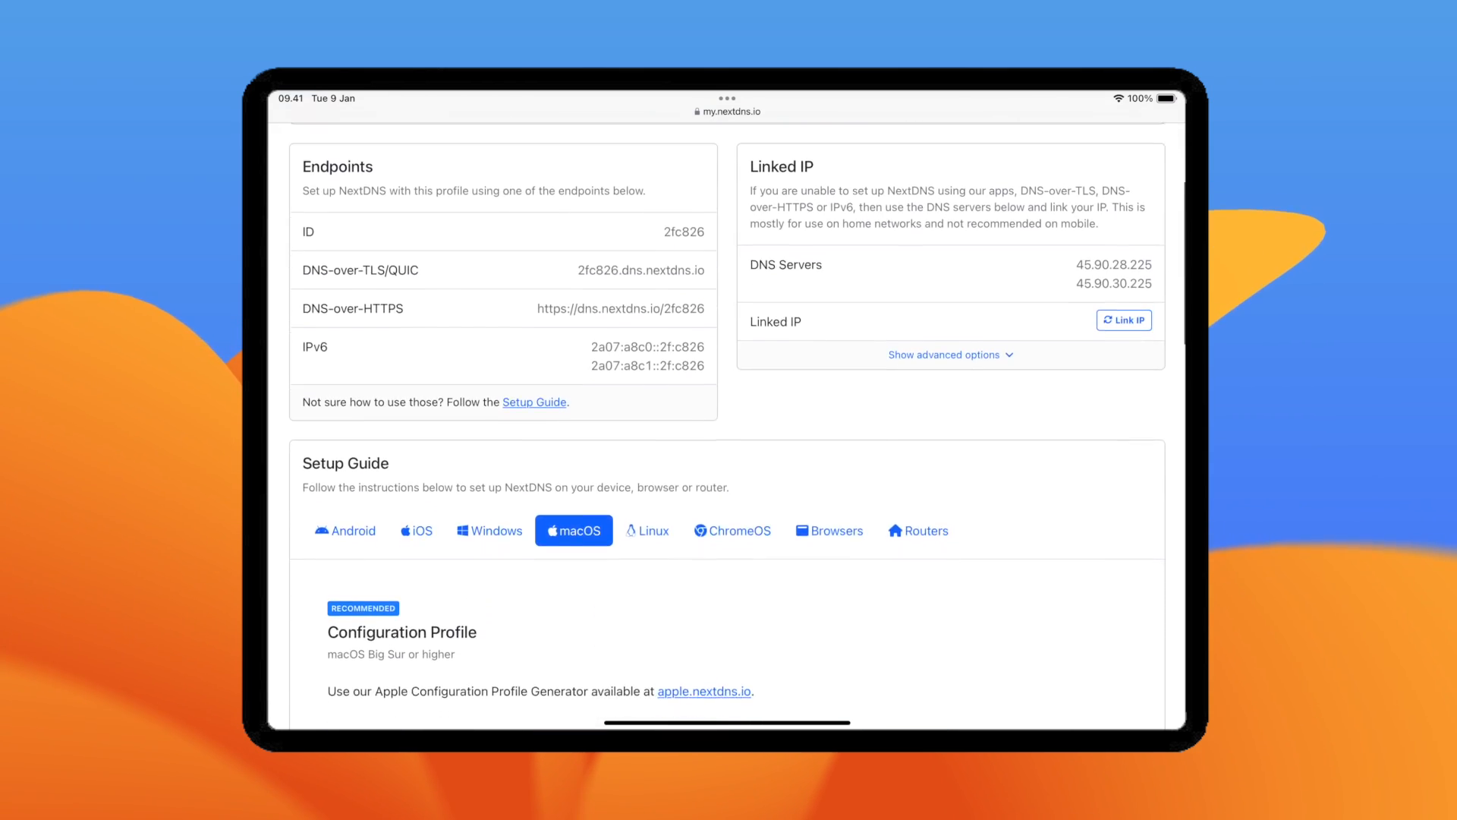
Step: Generate and download an iOS NextDNS profile named 'Anti revoke' trusting the Root CA
{"action": "left_click", "coordinate": [417, 531]}
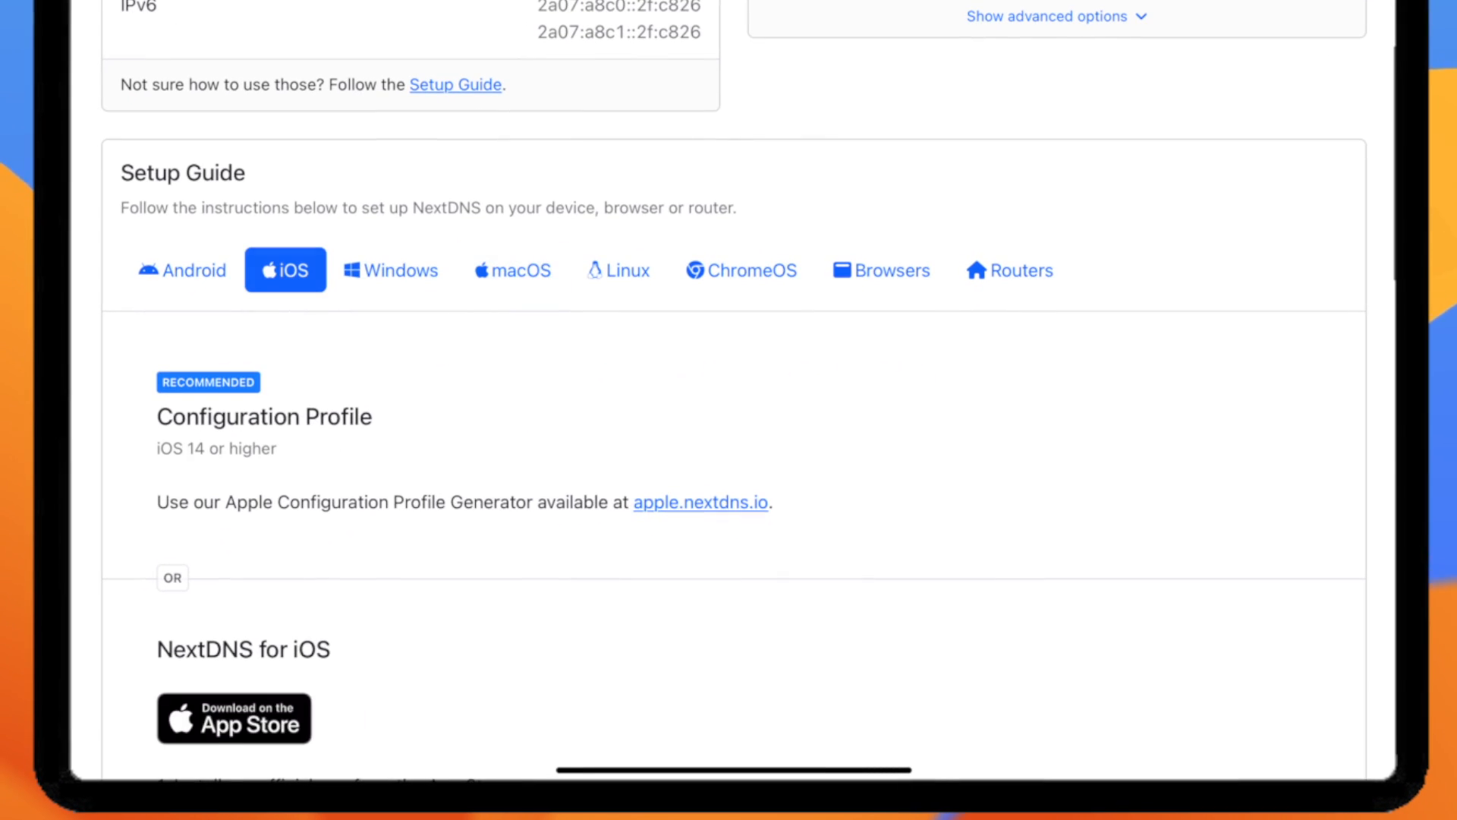
{"action": "scroll", "scroll_direction": "down", "scroll_amount": 3}
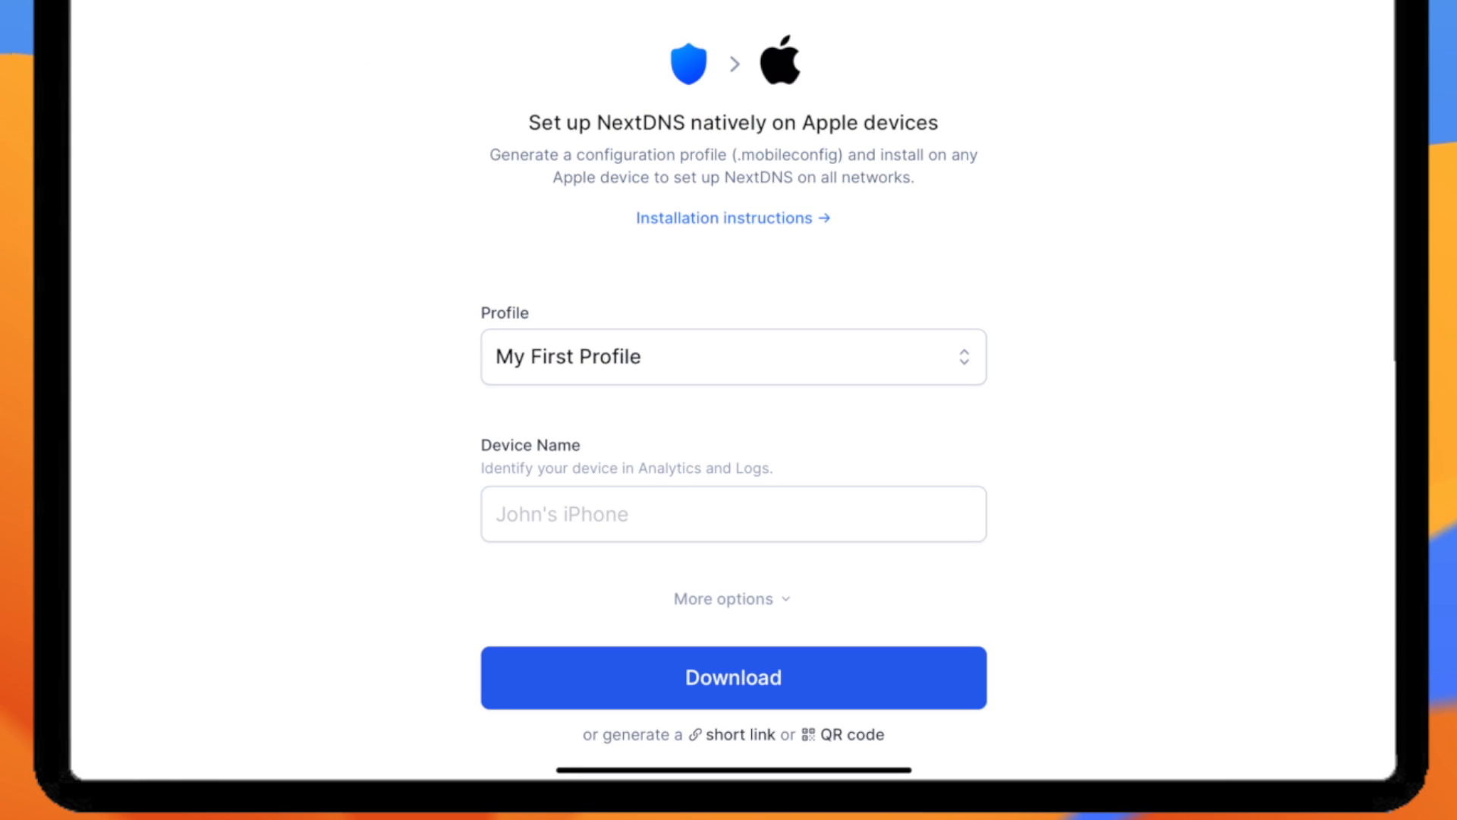
{"action": "type", "text": "Anti revok"}
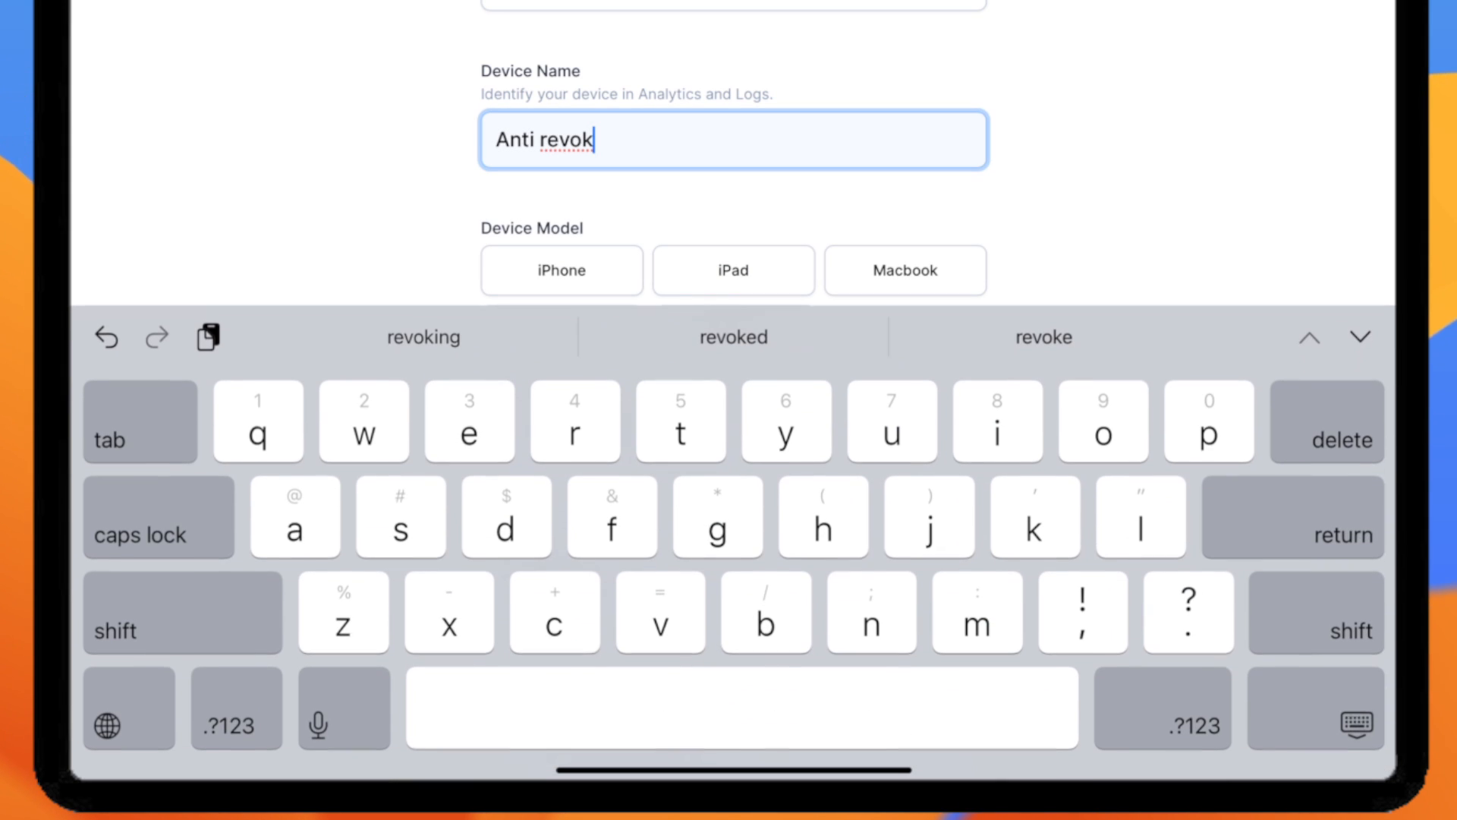
{"action": "type", "text": "e"}
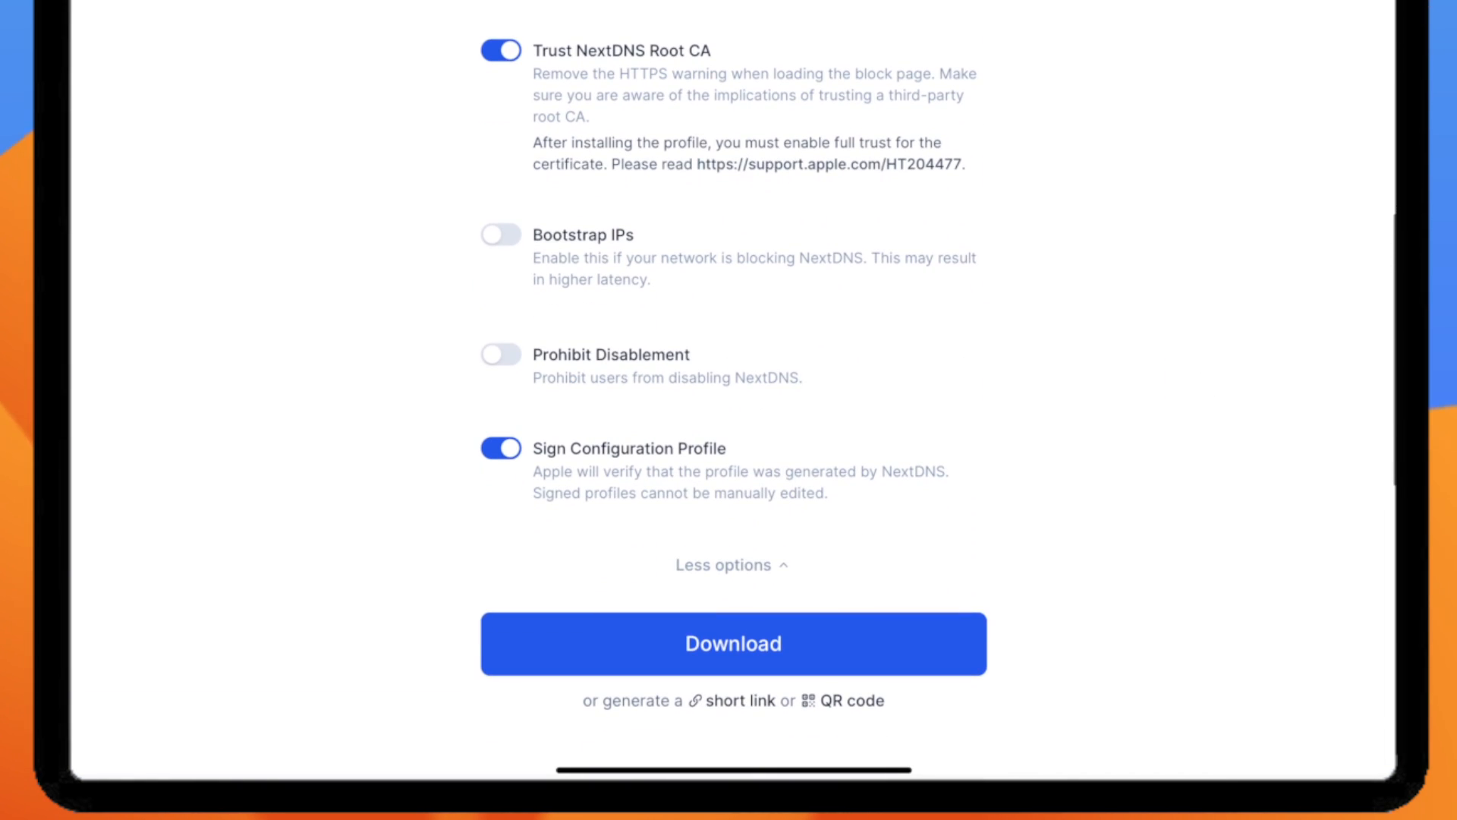
{"action": "left_click", "coordinate": [732, 643]}
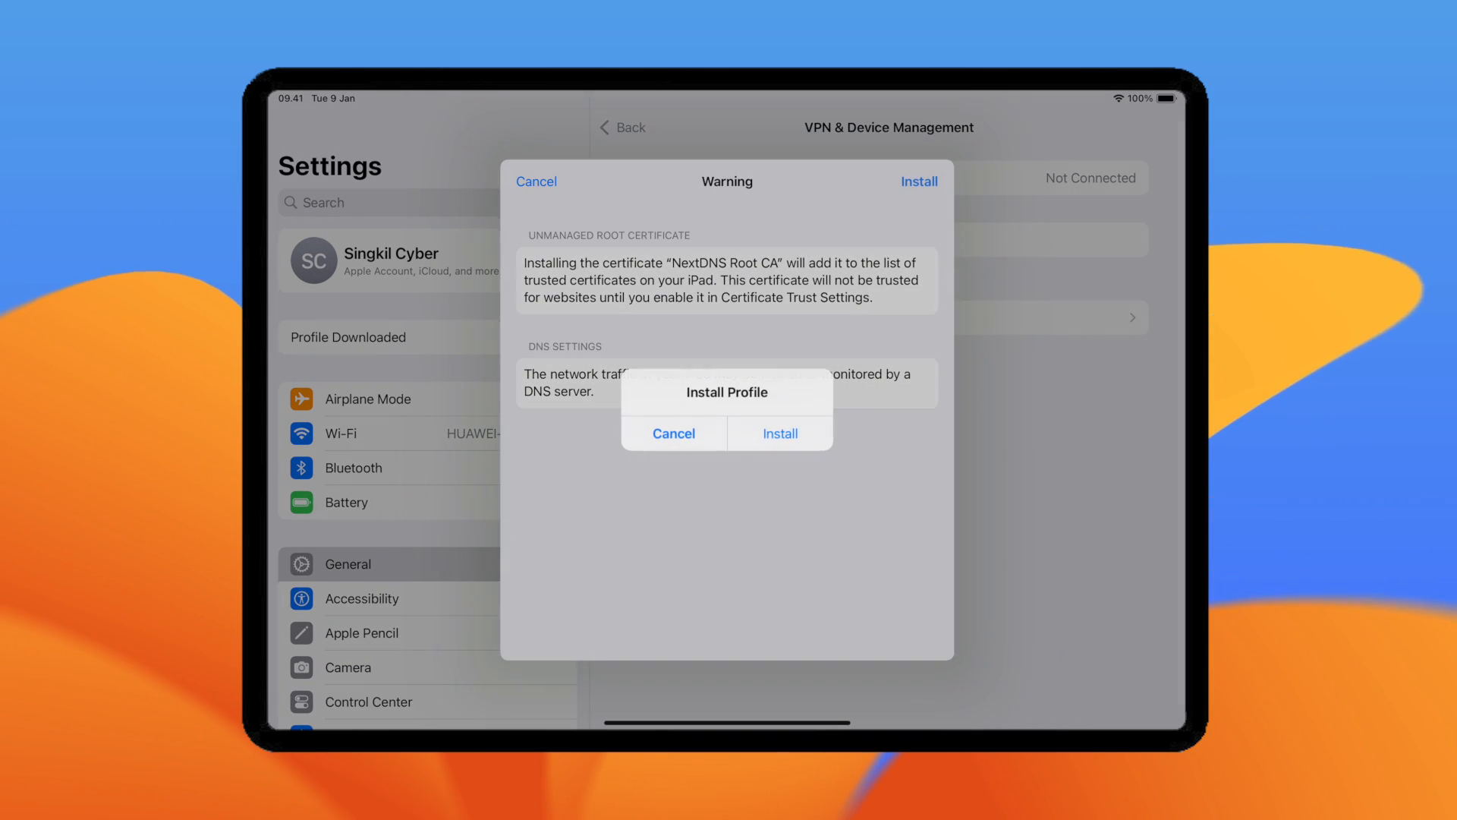
Step: Install the NextDNS profile, fully trust NextDNS Root CA, and return Home
{"action": "left_click", "coordinate": [779, 433]}
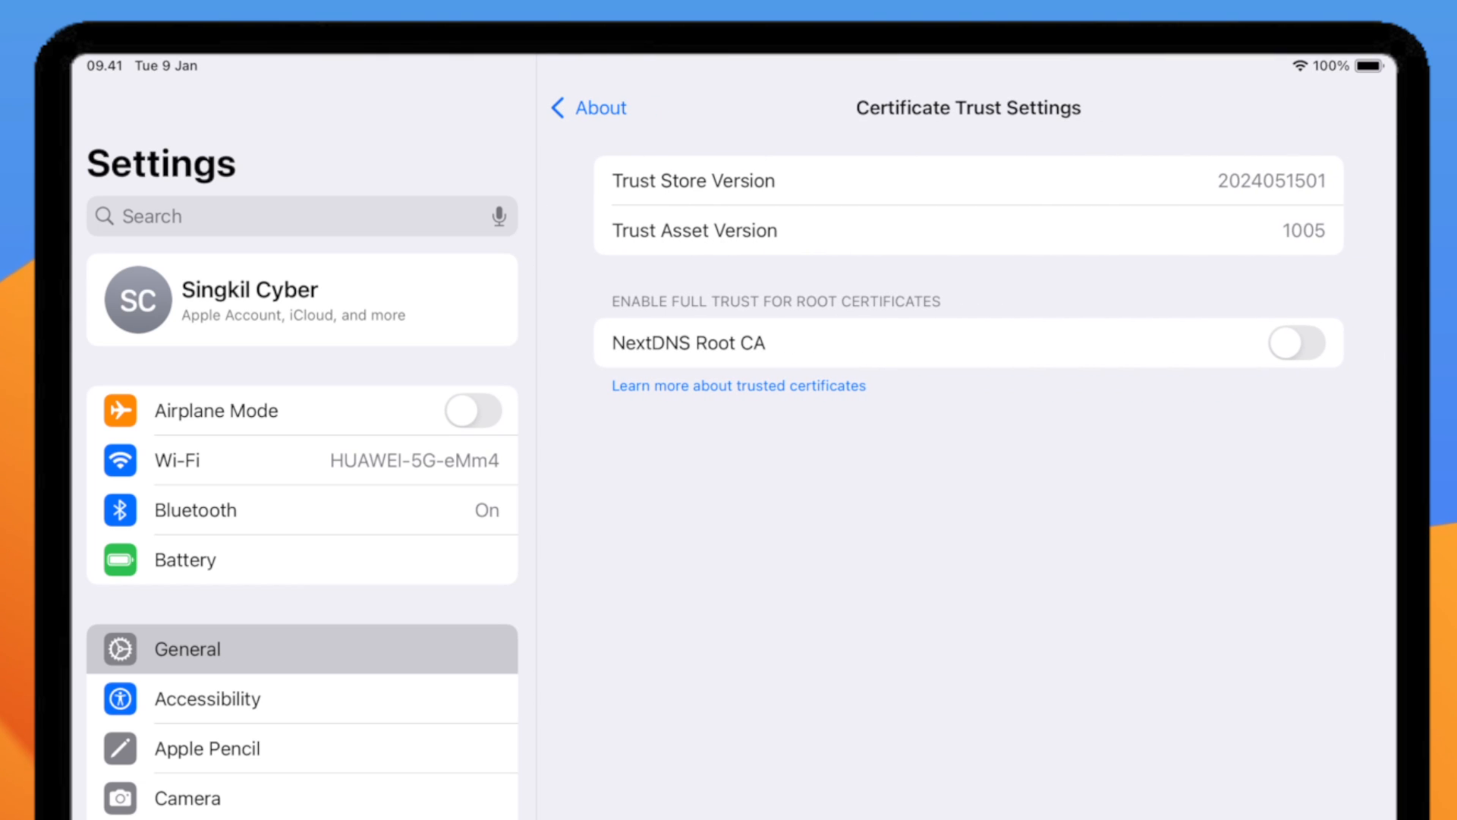
{"action": "left_click", "coordinate": [1295, 342]}
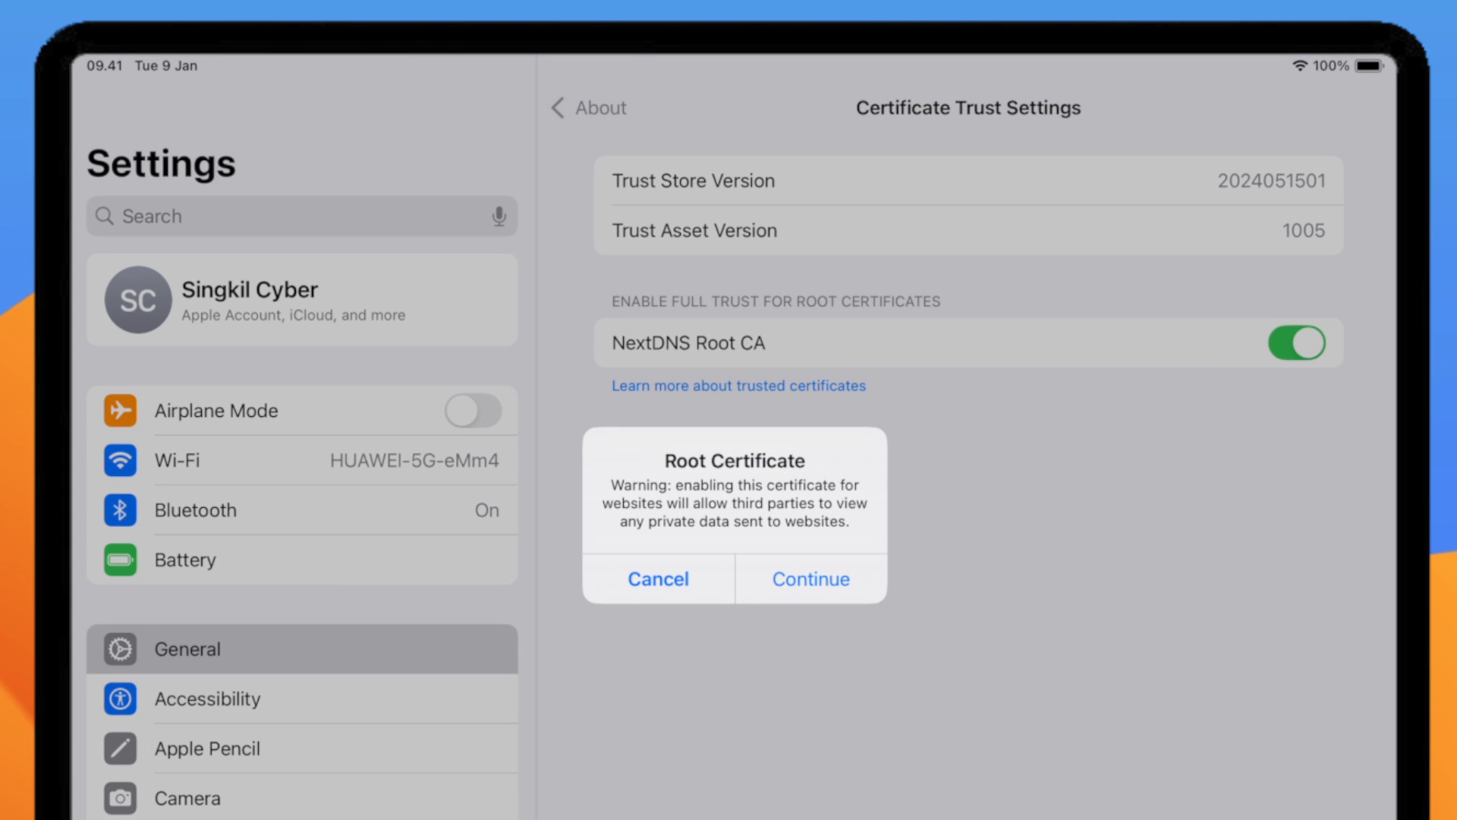
{"action": "left_click", "coordinate": [810, 578]}
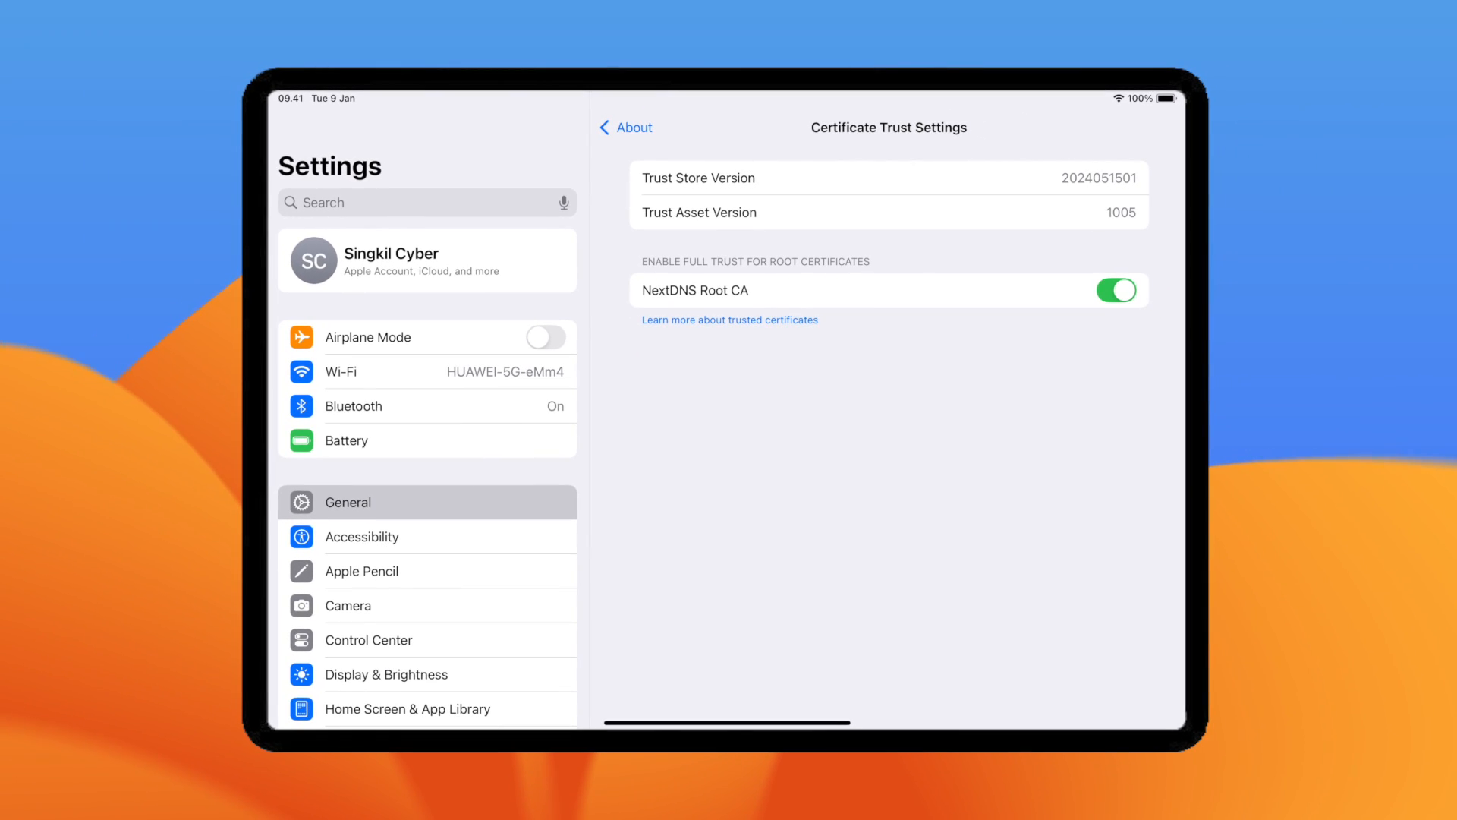
{"action": "key", "text": "home"}
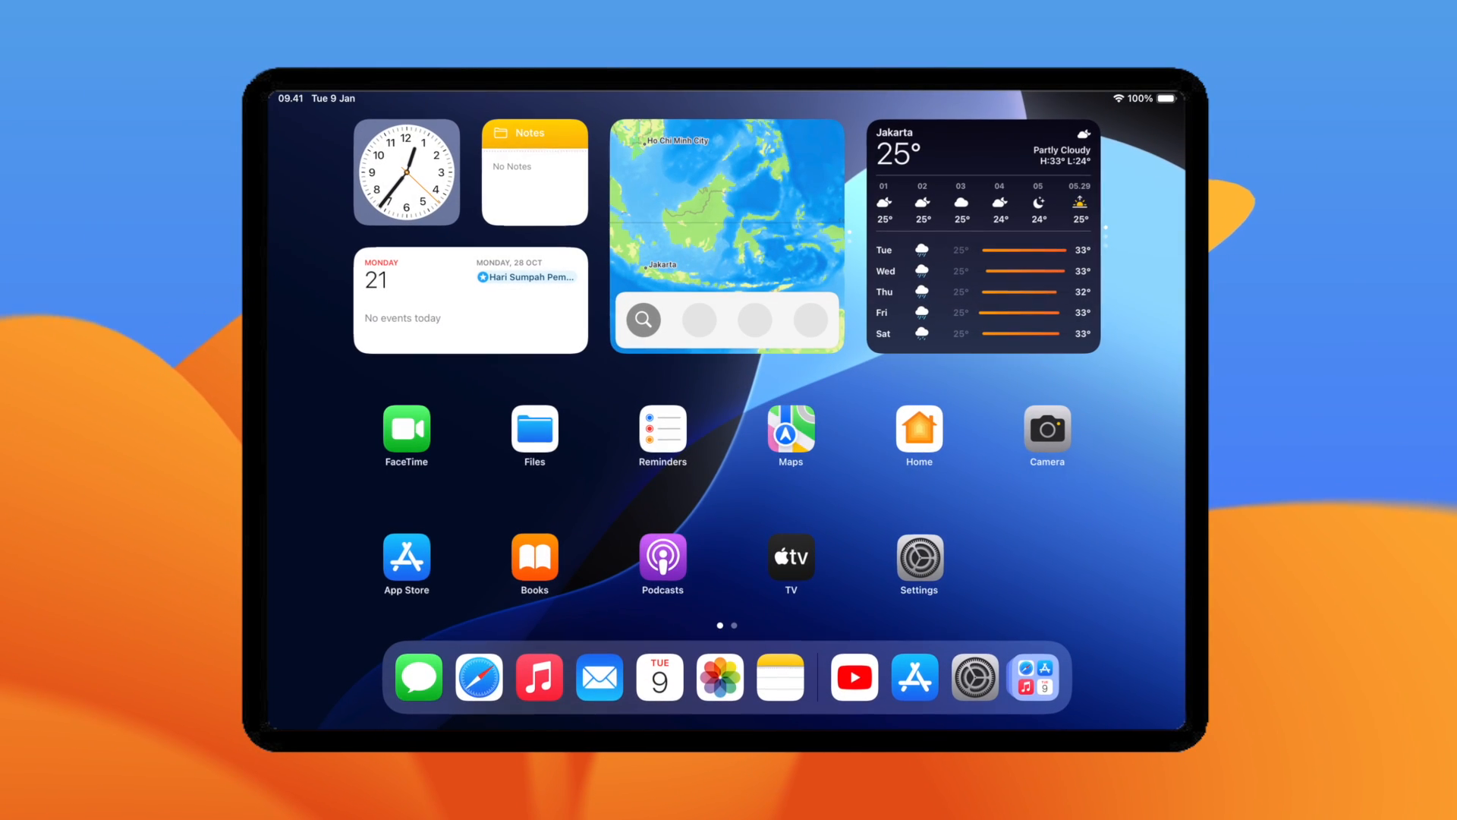
Step: Open the guide's Downloads page in Safari and its Feather download list
{"action": "left_click", "coordinate": [477, 676]}
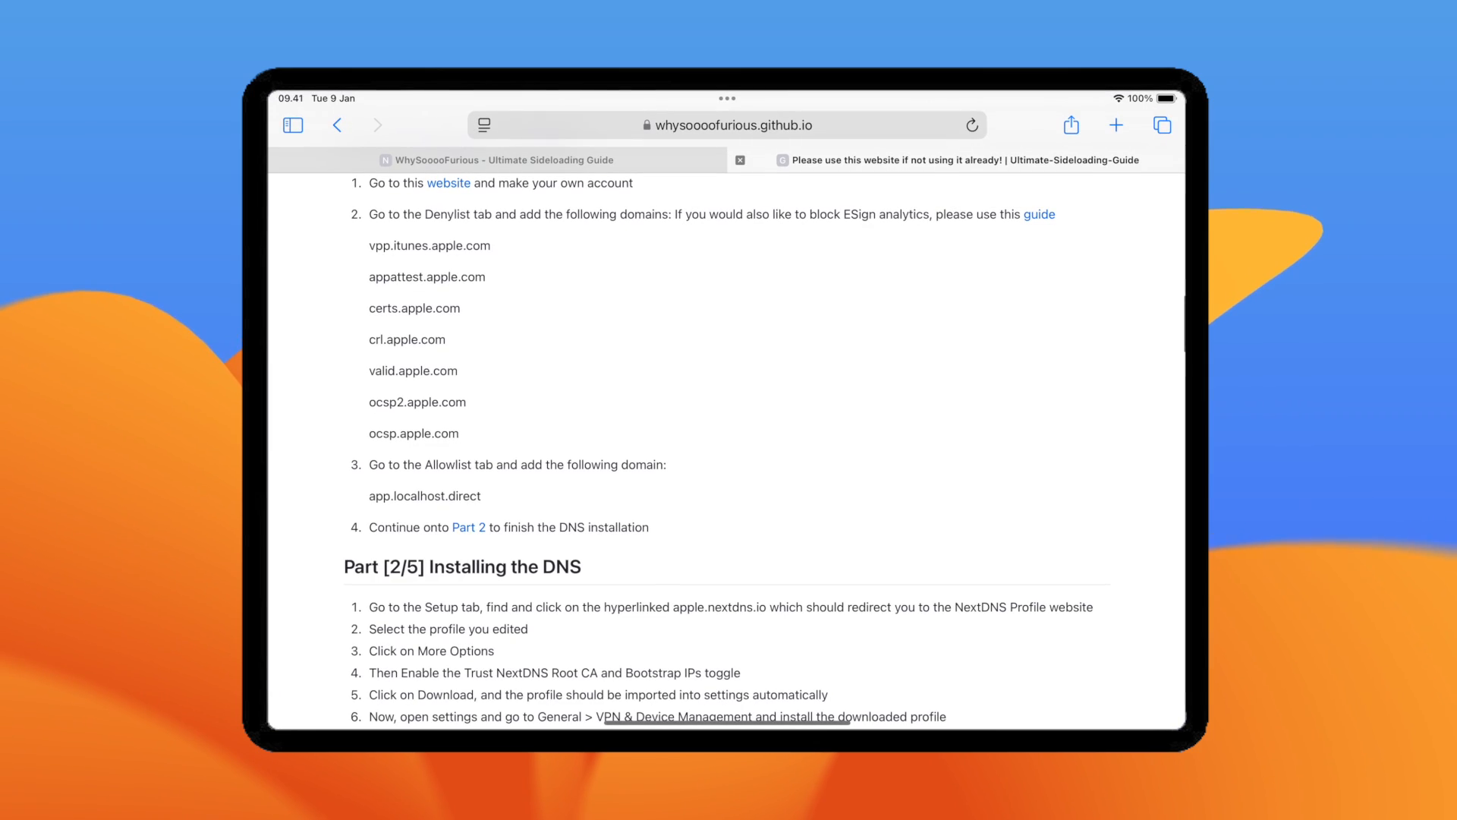
{"action": "scroll", "scroll_direction": "down", "scroll_amount": 3}
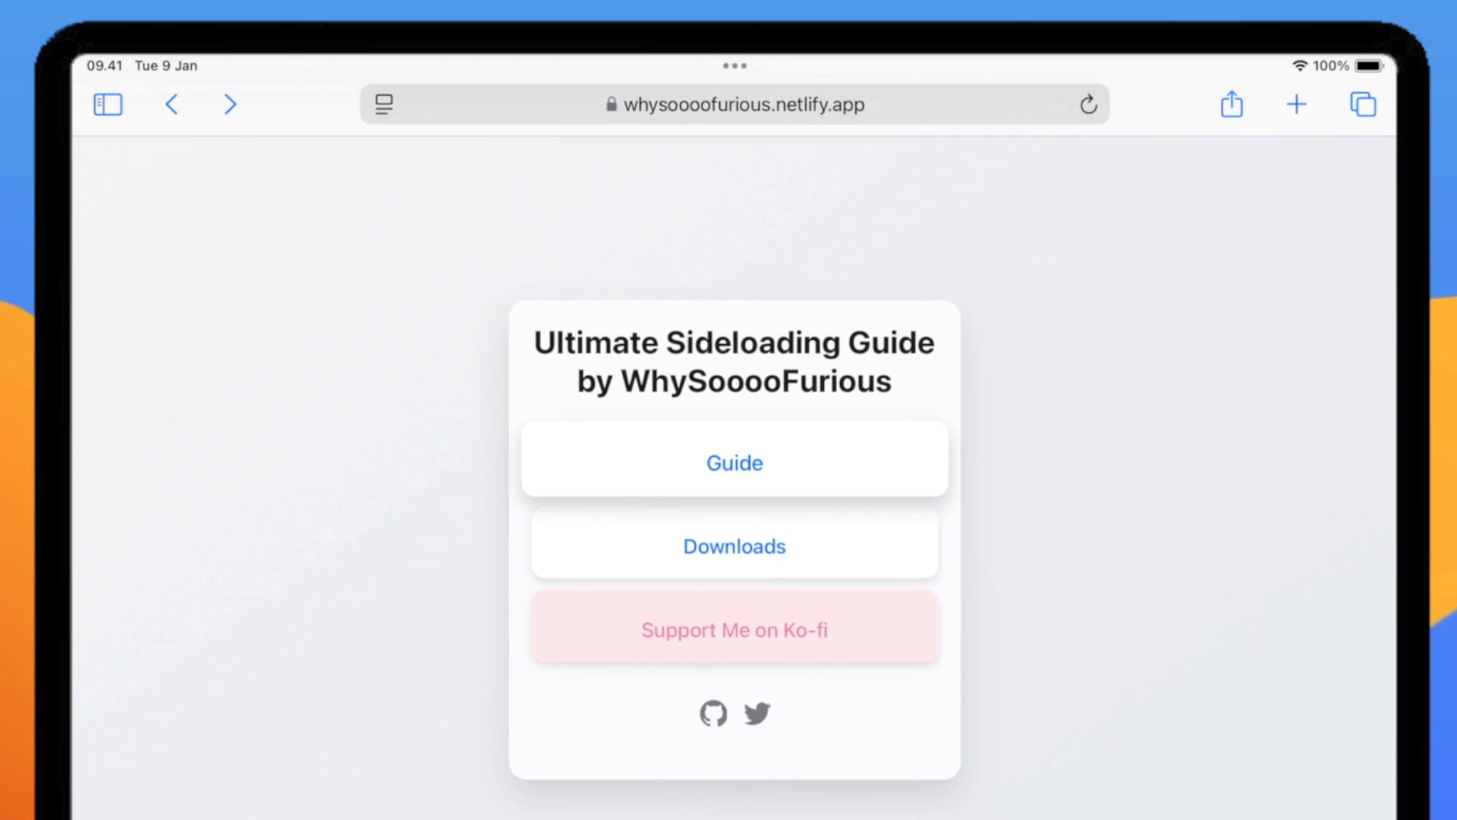
{"action": "left_click", "coordinate": [733, 544]}
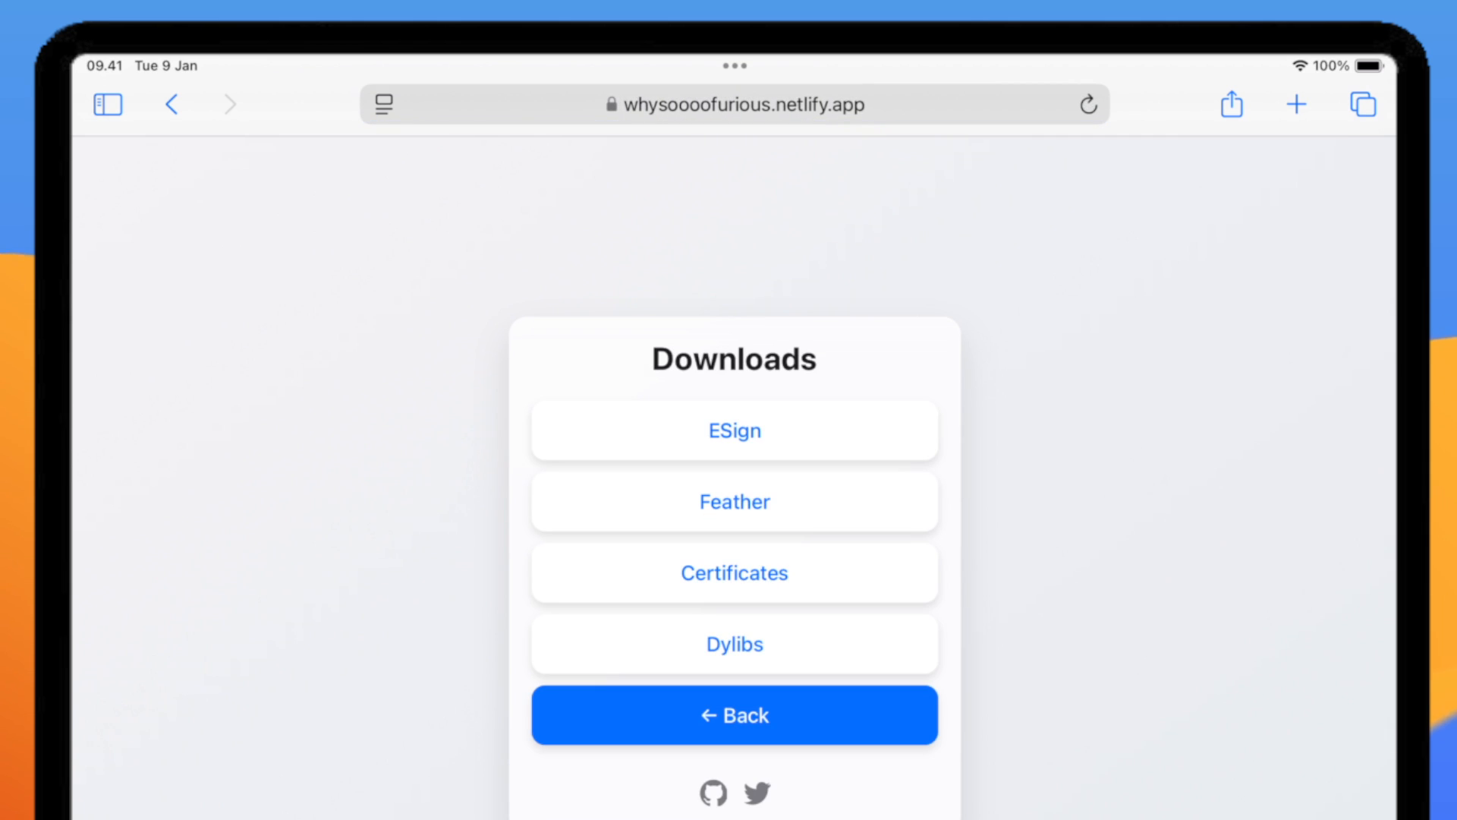
{"action": "left_click", "coordinate": [733, 501]}
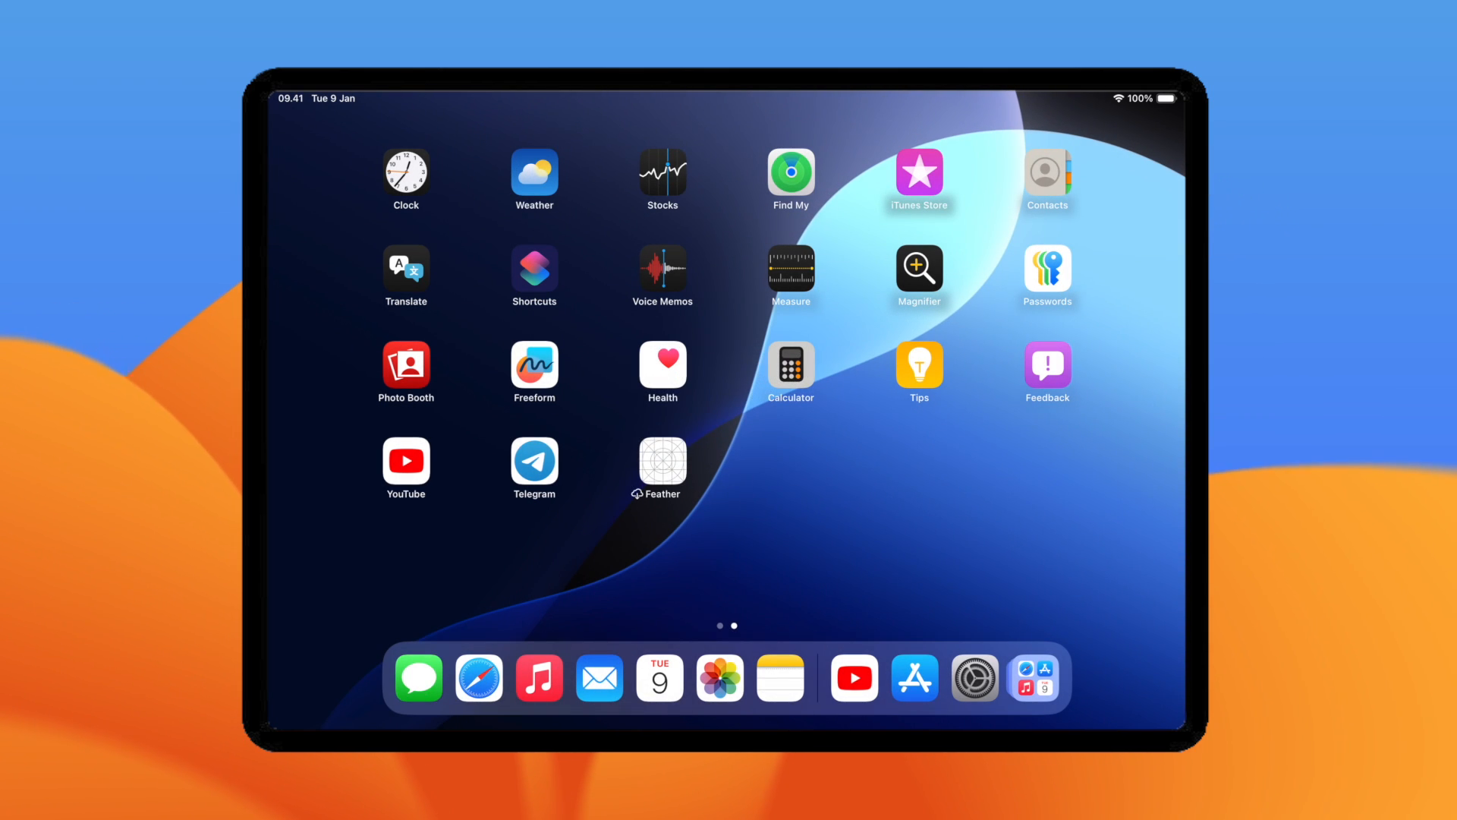
Step: Install the Feather - Anbang build from the Feather download list
{"action": "left_click", "coordinate": [662, 462]}
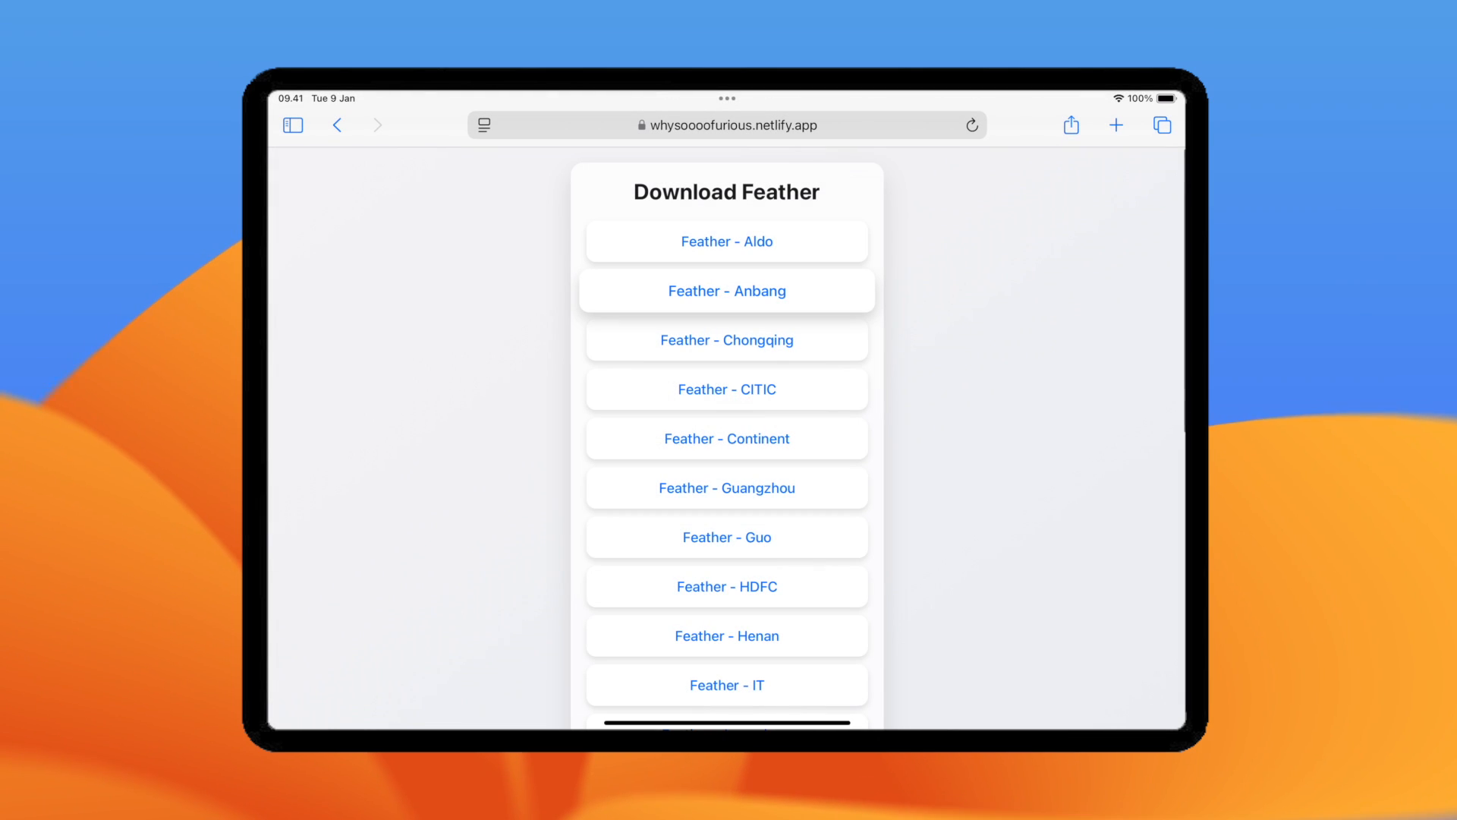
{"action": "scroll", "scroll_direction": "down", "scroll_amount": 3}
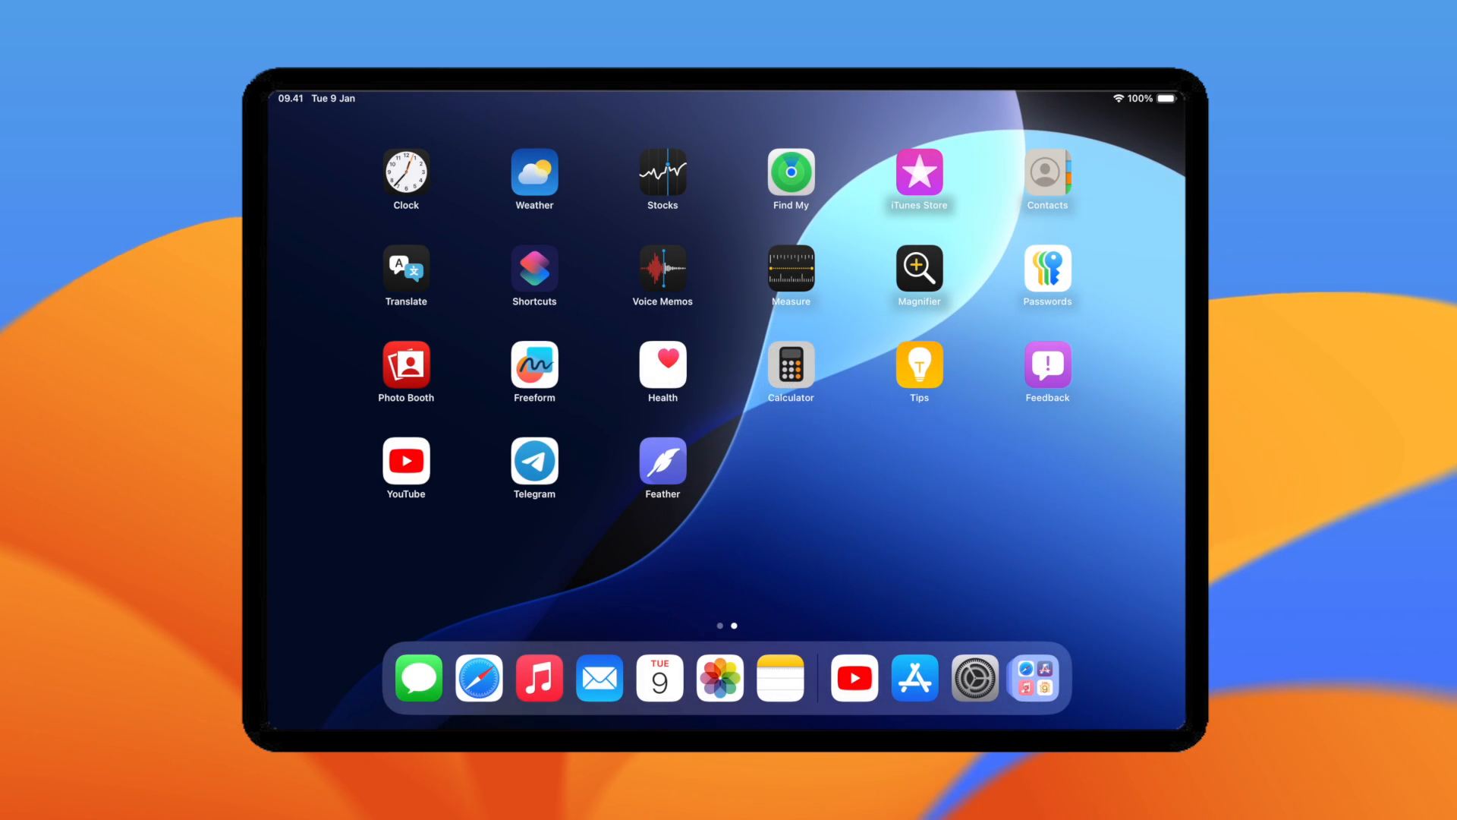
Step: Trust the ANBANG INSURANCE LTD. developer under VPN & Device Management
{"action": "left_click", "coordinate": [974, 676]}
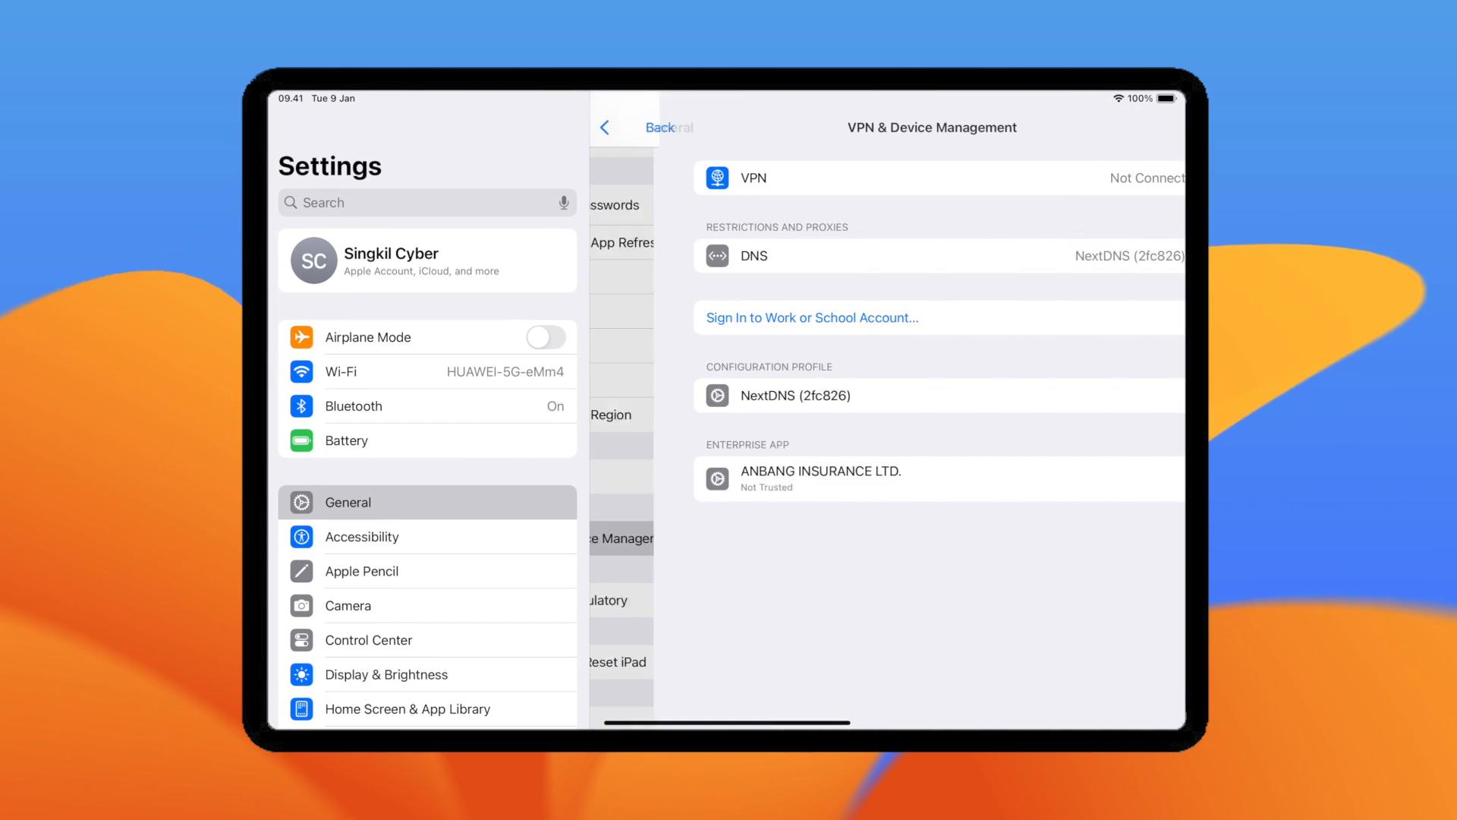
{"action": "left_click", "coordinate": [938, 477]}
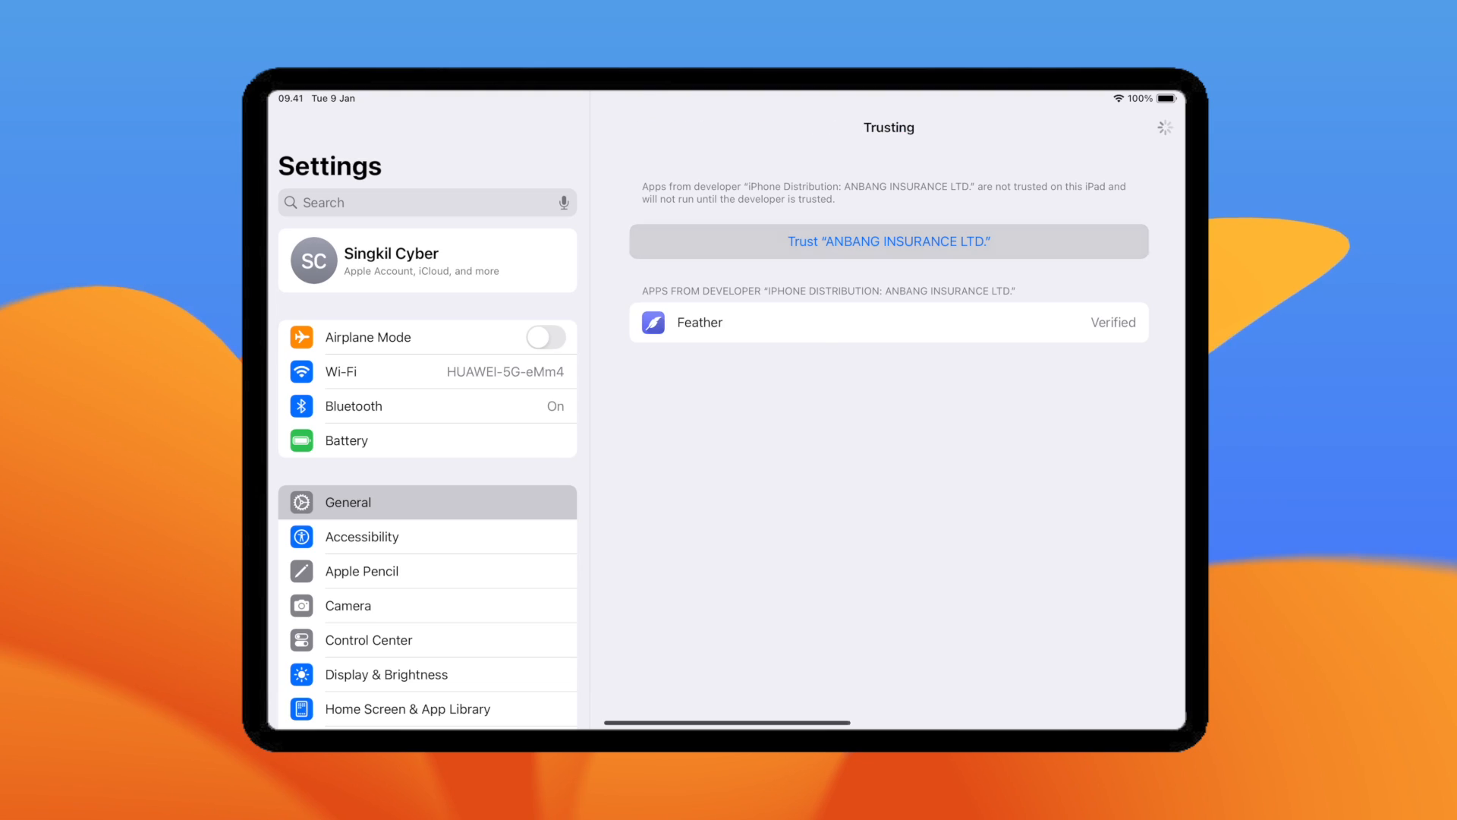
{"action": "left_click", "coordinate": [887, 240]}
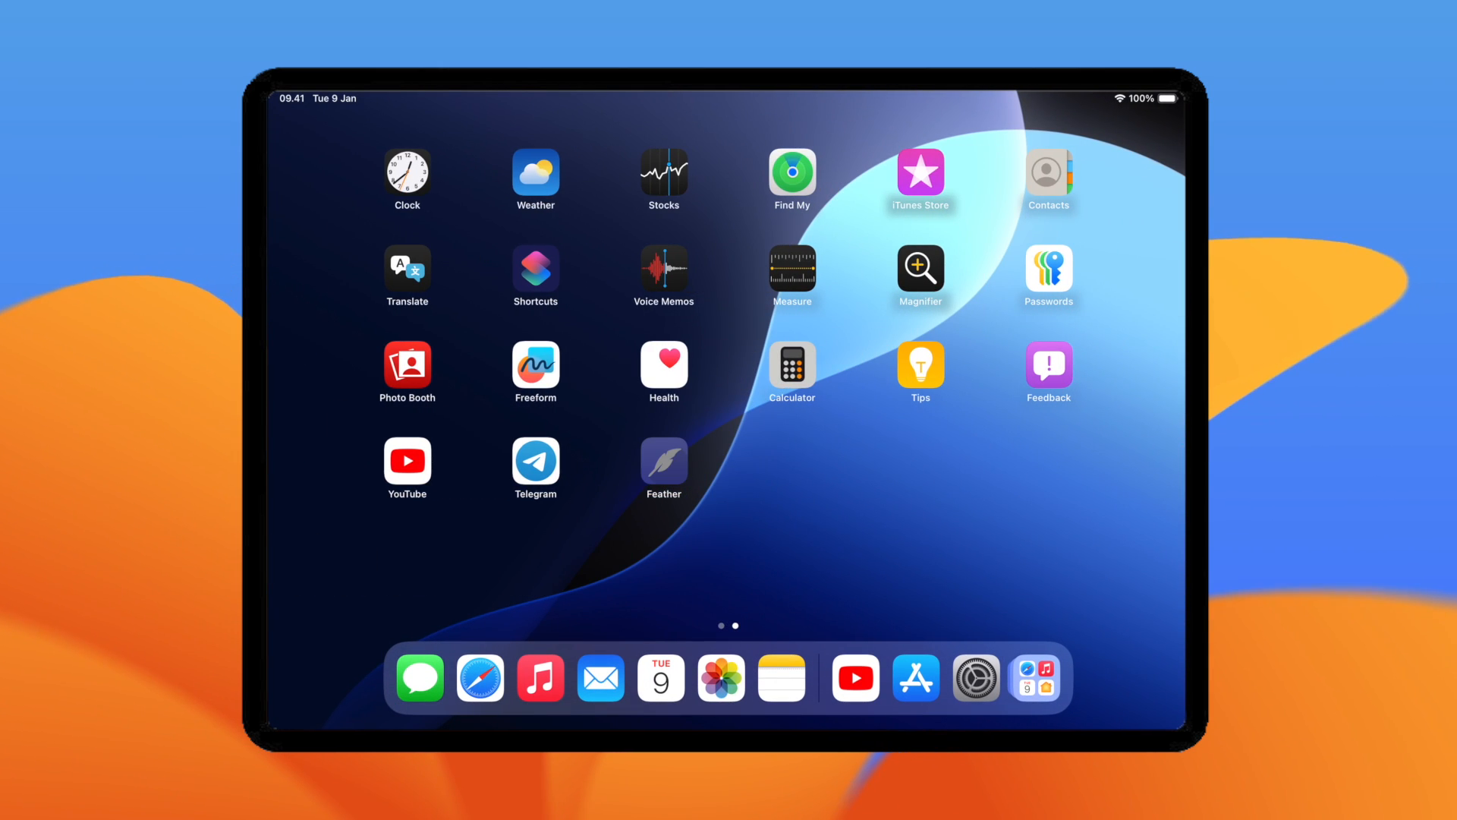
{"action": "left_click", "coordinate": [662, 463]}
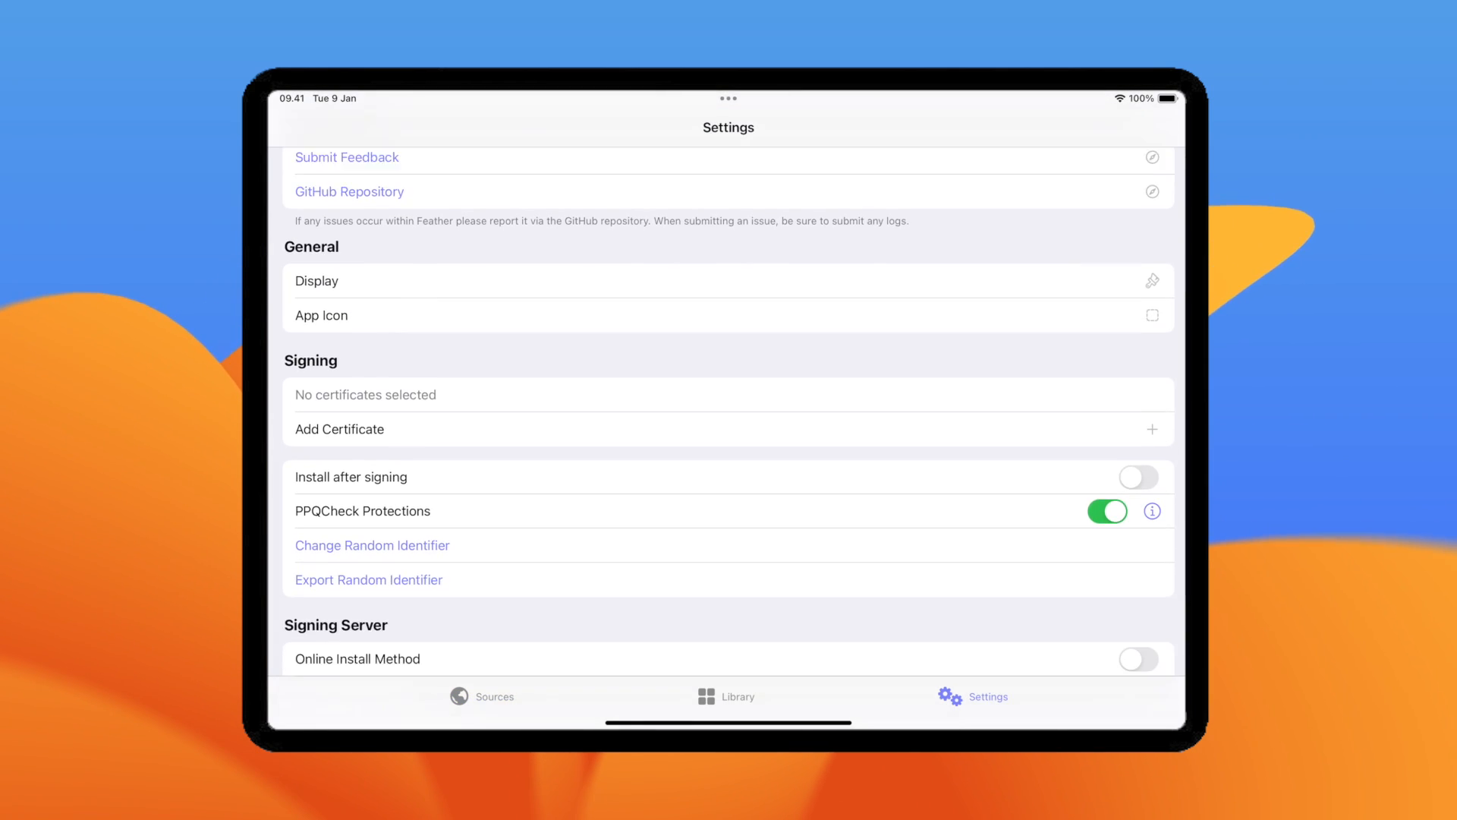
{"action": "scroll", "scroll_direction": "down", "scroll_amount": 3}
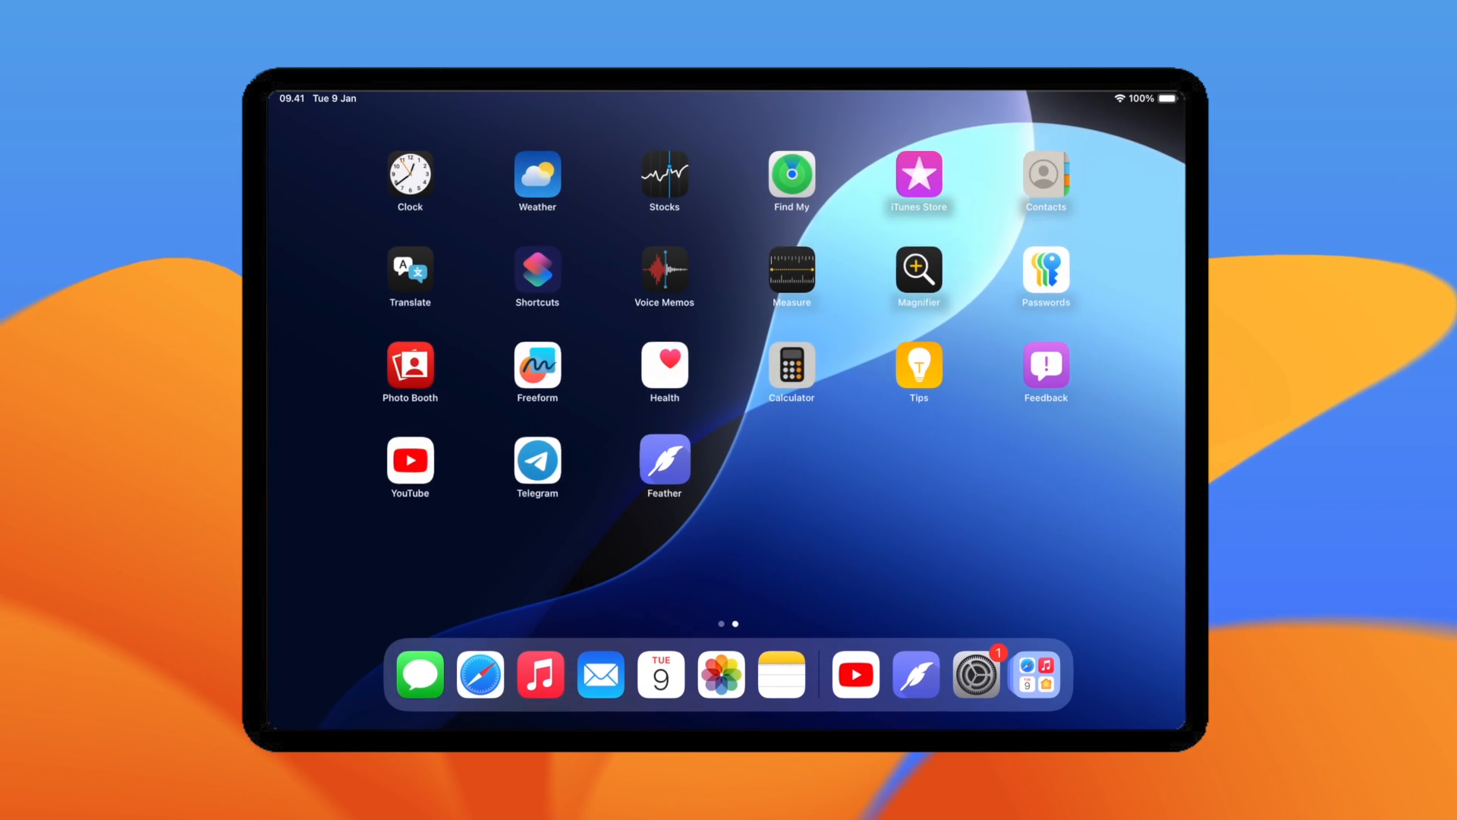
{"action": "left_click", "coordinate": [664, 462]}
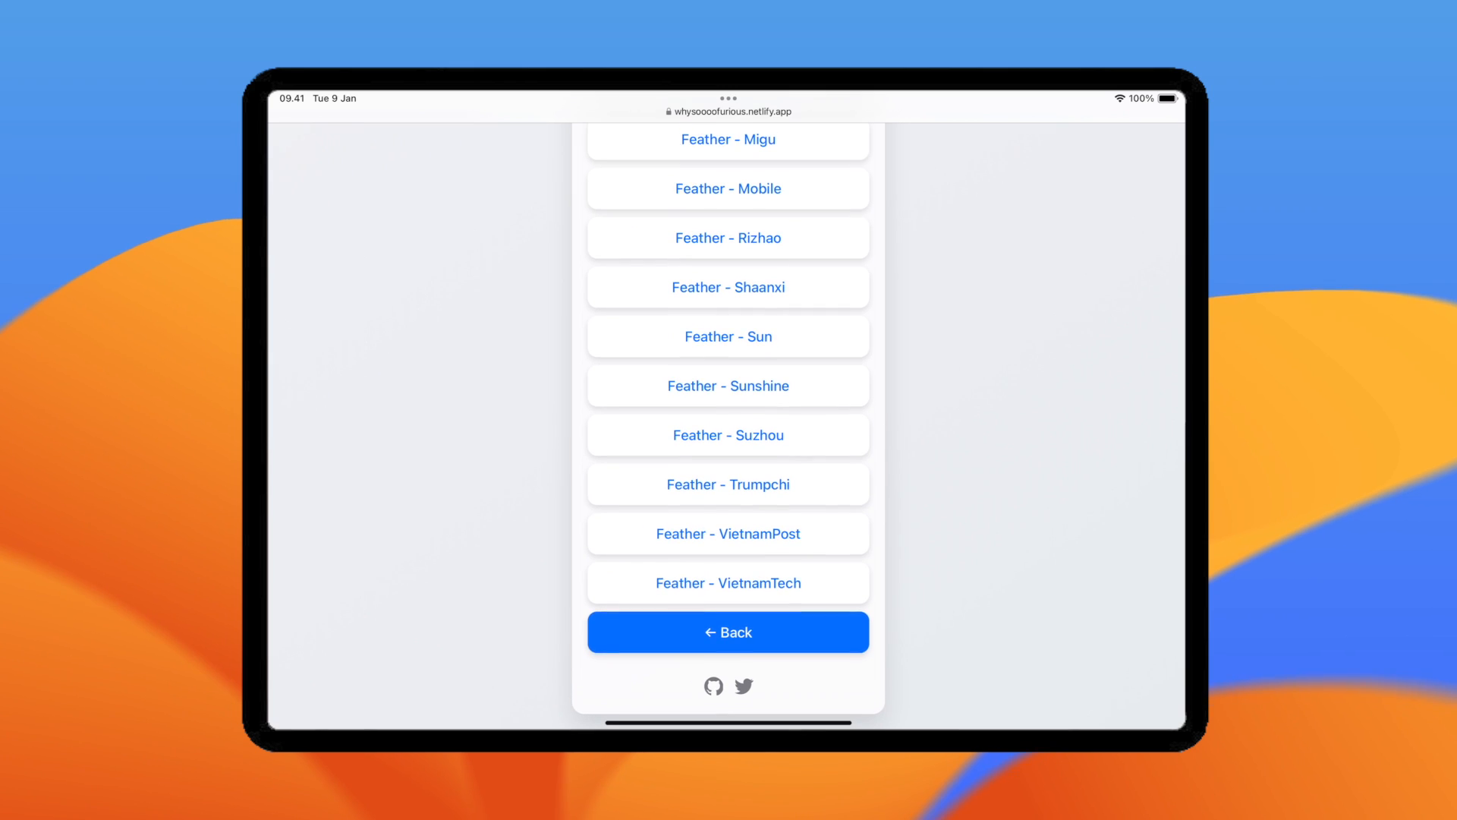
Step: Download Feather-Certificates.zip from the guide's Certificates page
{"action": "left_click", "coordinate": [728, 632]}
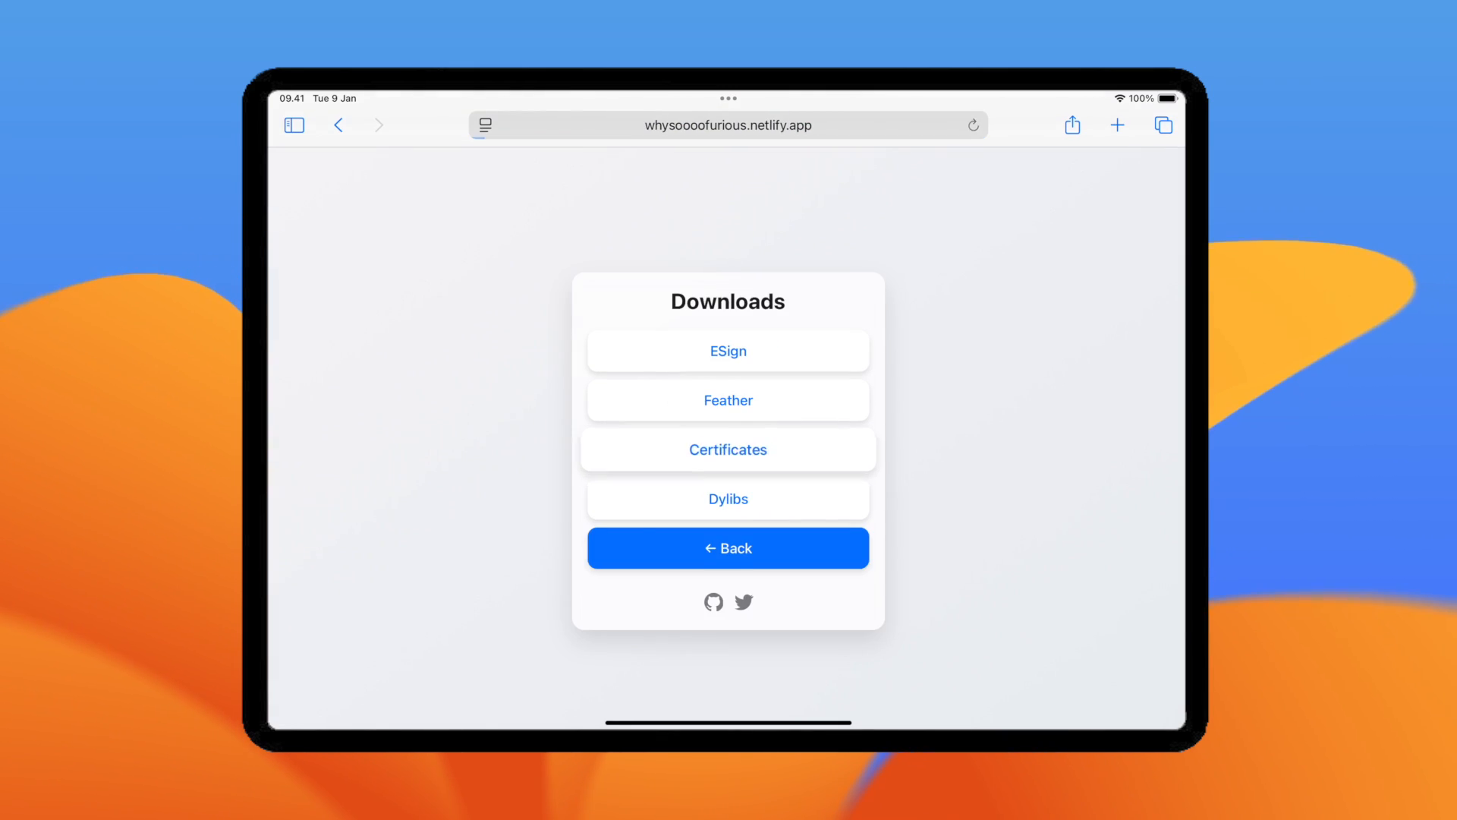
{"action": "left_click", "coordinate": [727, 448]}
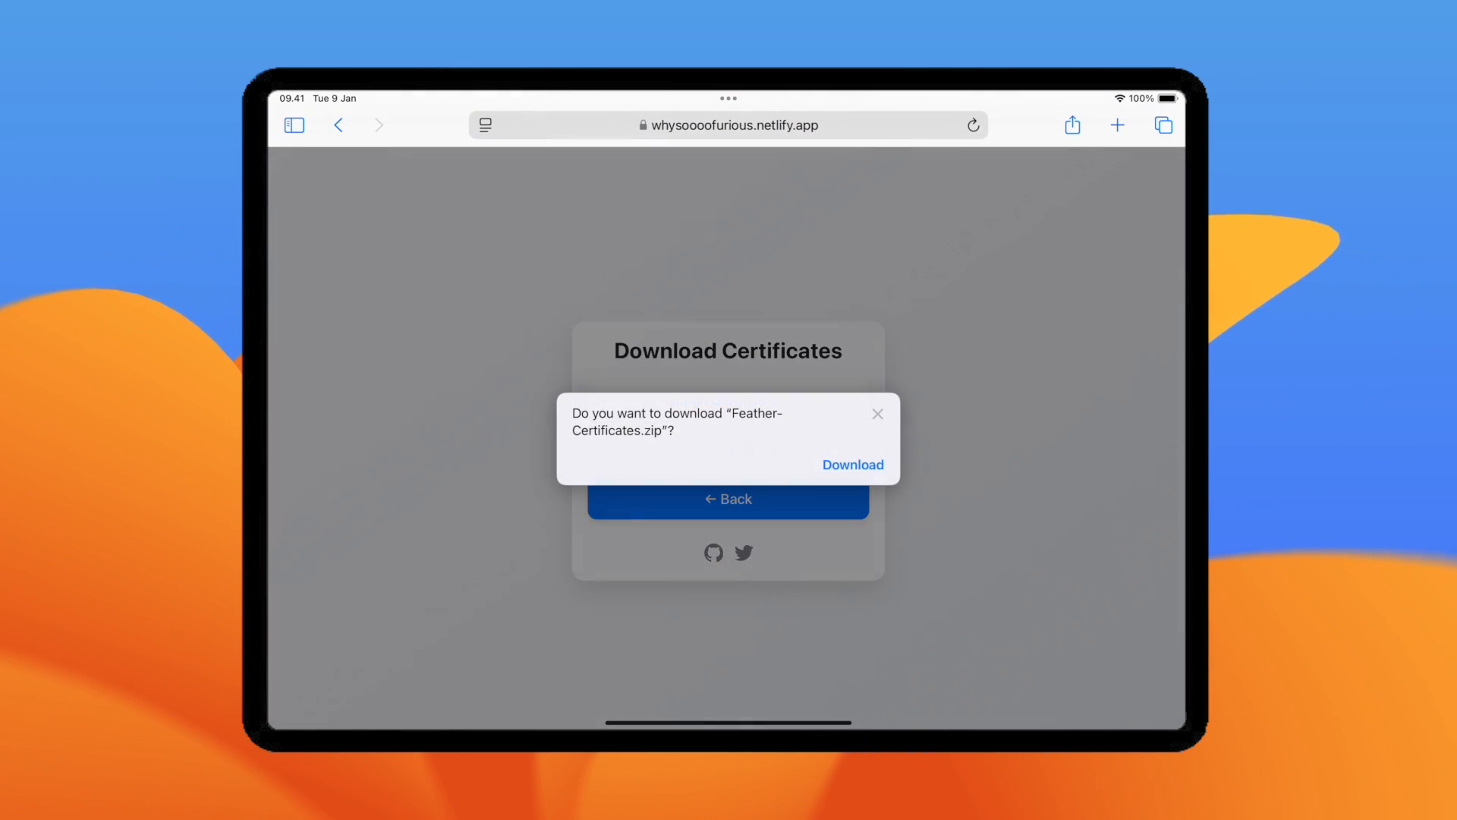
{"action": "left_click", "coordinate": [852, 464]}
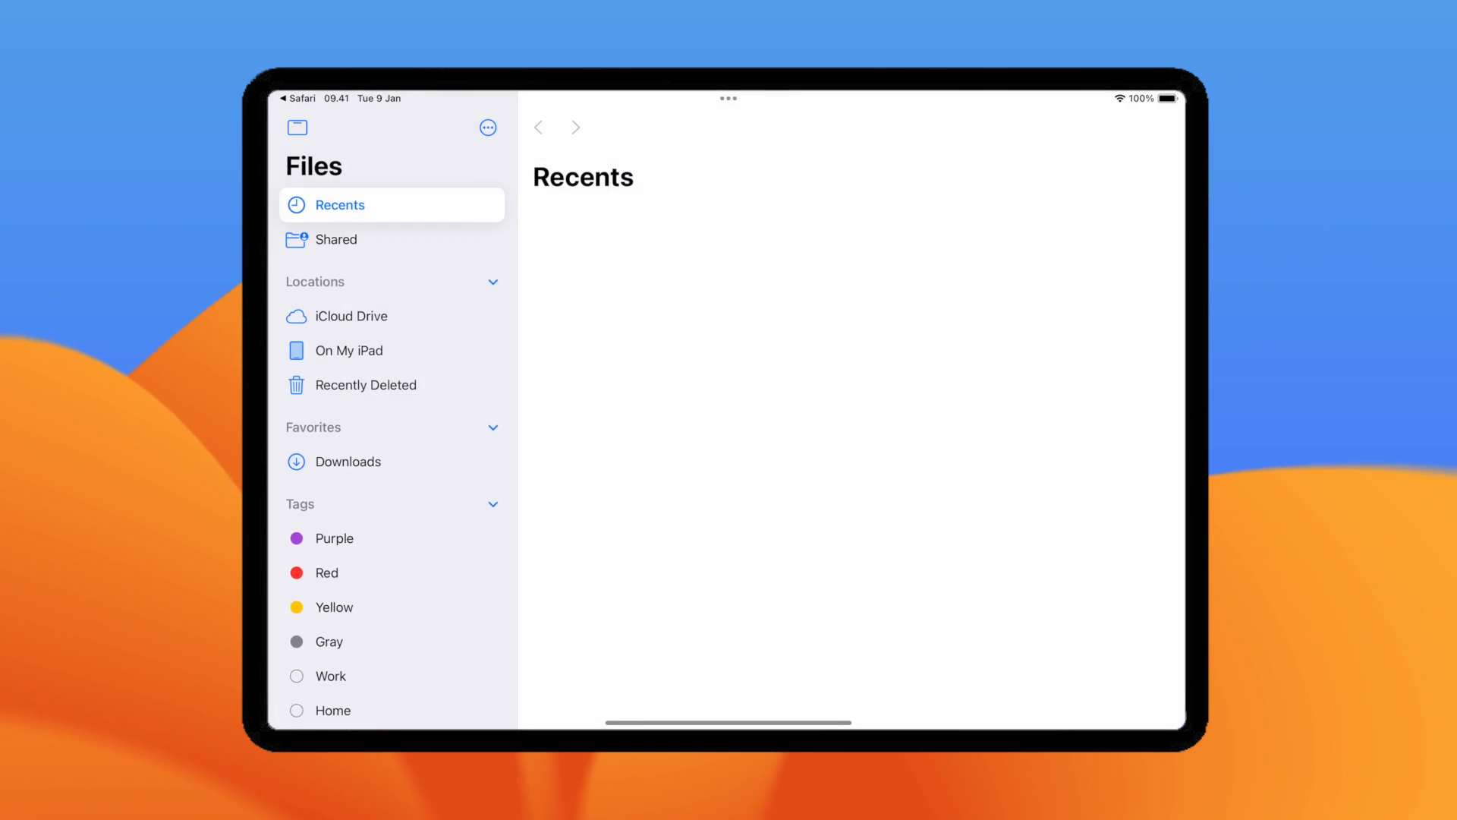
Step: Open the Feather-Certificates folder inside Downloads to reach the ANBANG INSURANCE LTD certificates
{"action": "left_click", "coordinate": [348, 461]}
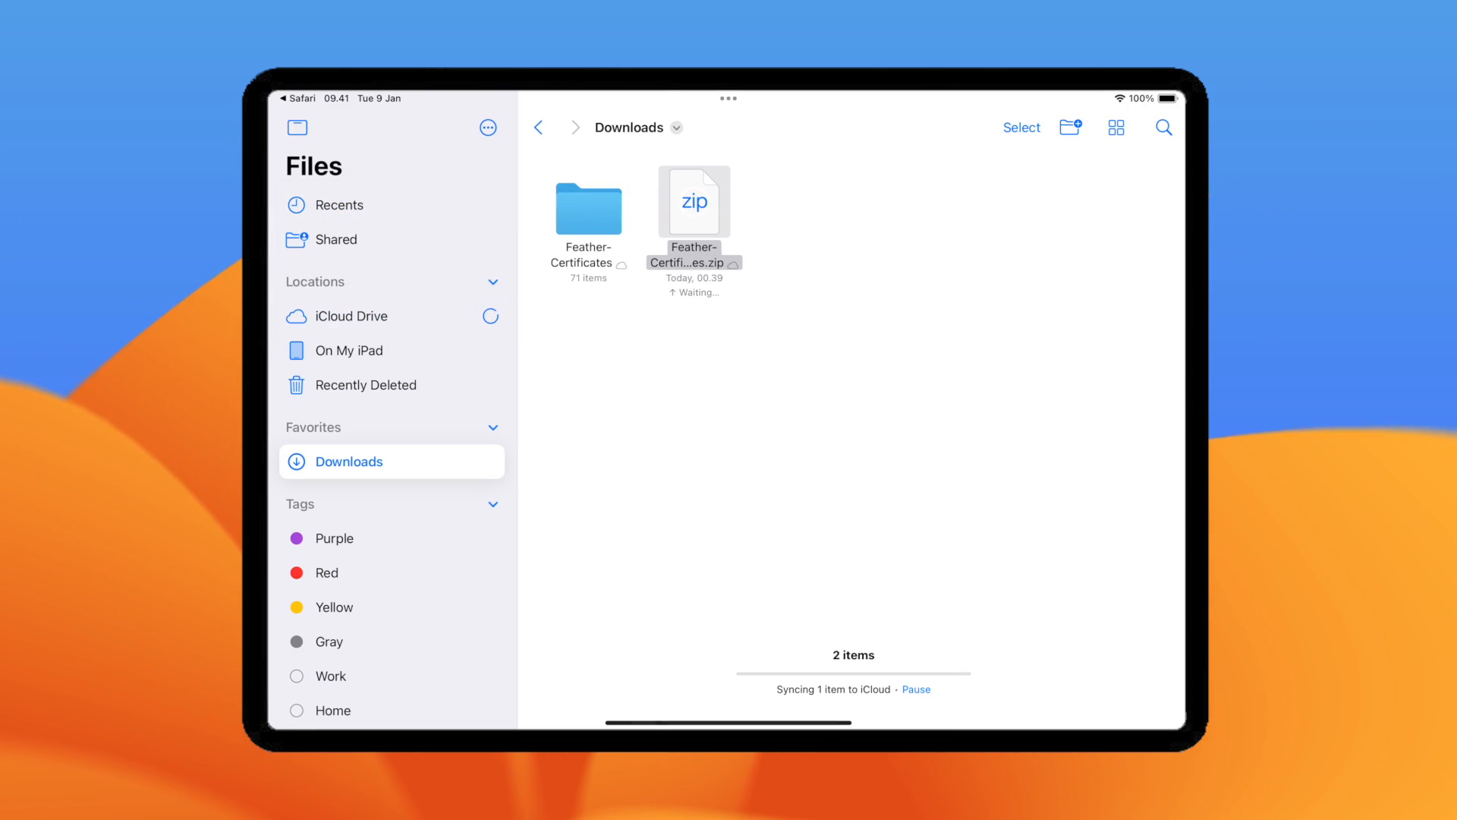
{"action": "double_click", "coordinate": [588, 210]}
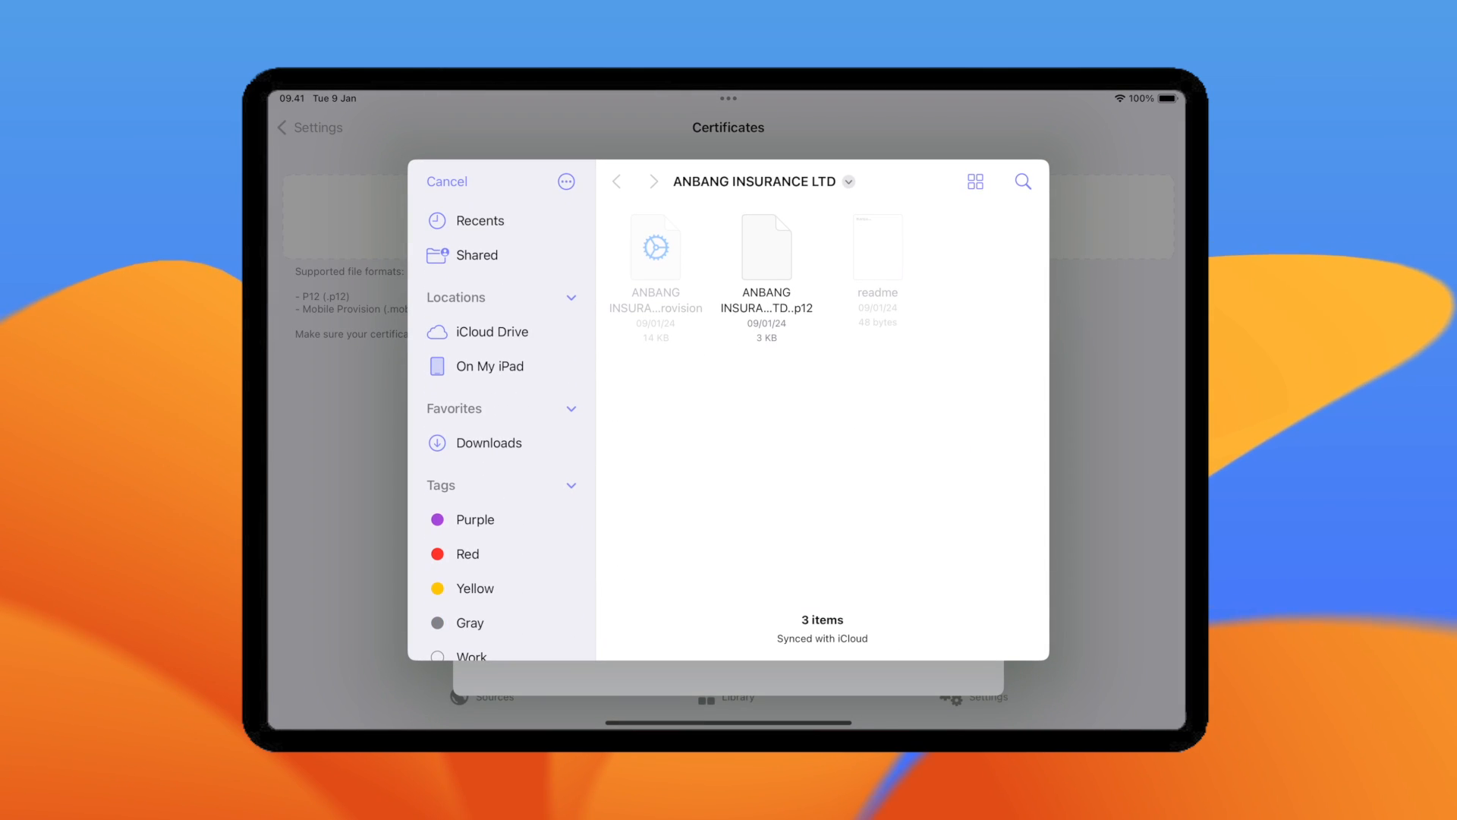
Step: Select the ANBANG .mobileprovision and .p12 files, leave the password blank, and save
{"action": "left_click", "coordinate": [765, 248]}
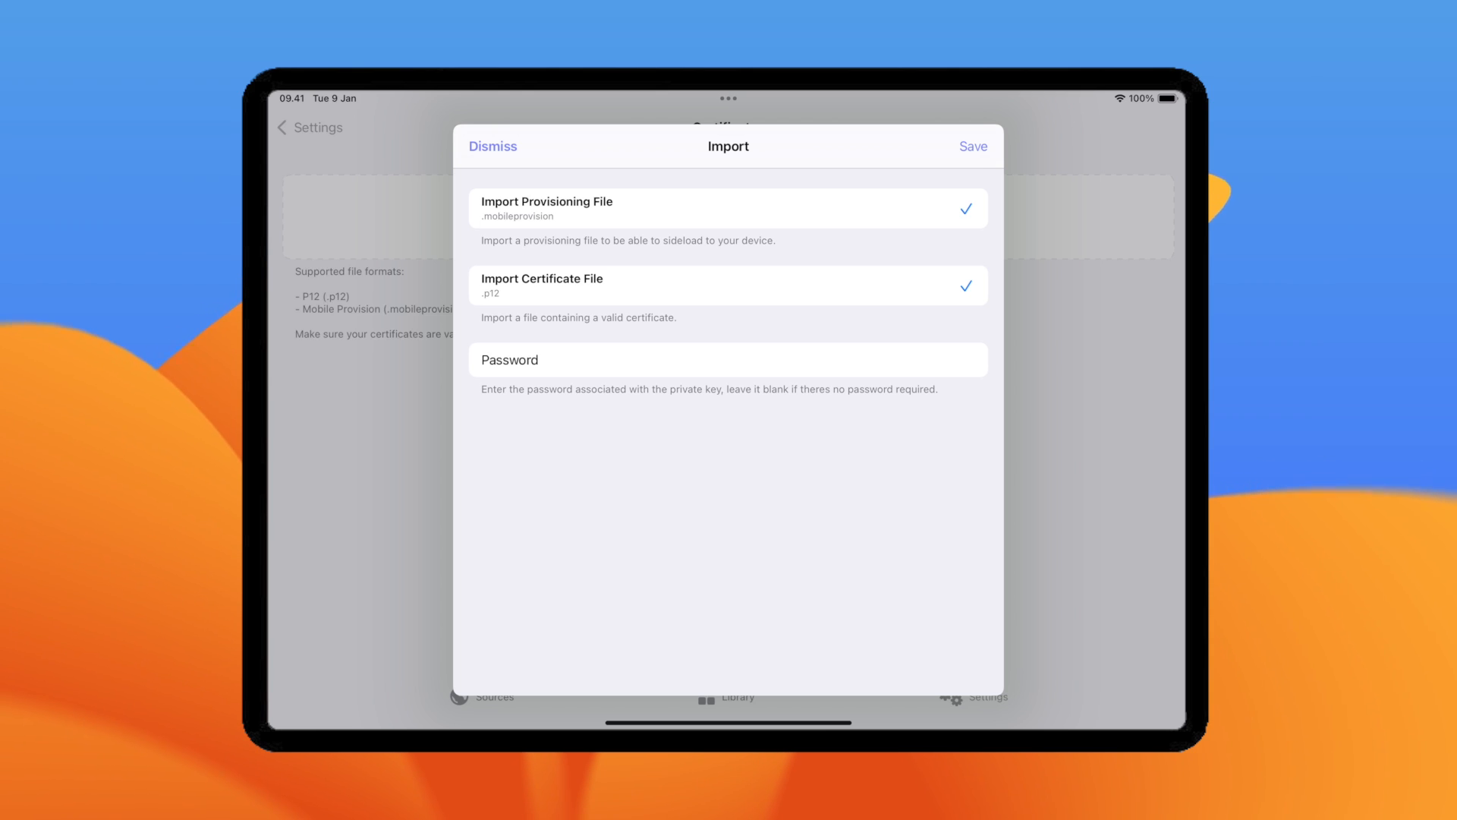
{"action": "left_click", "coordinate": [492, 145]}
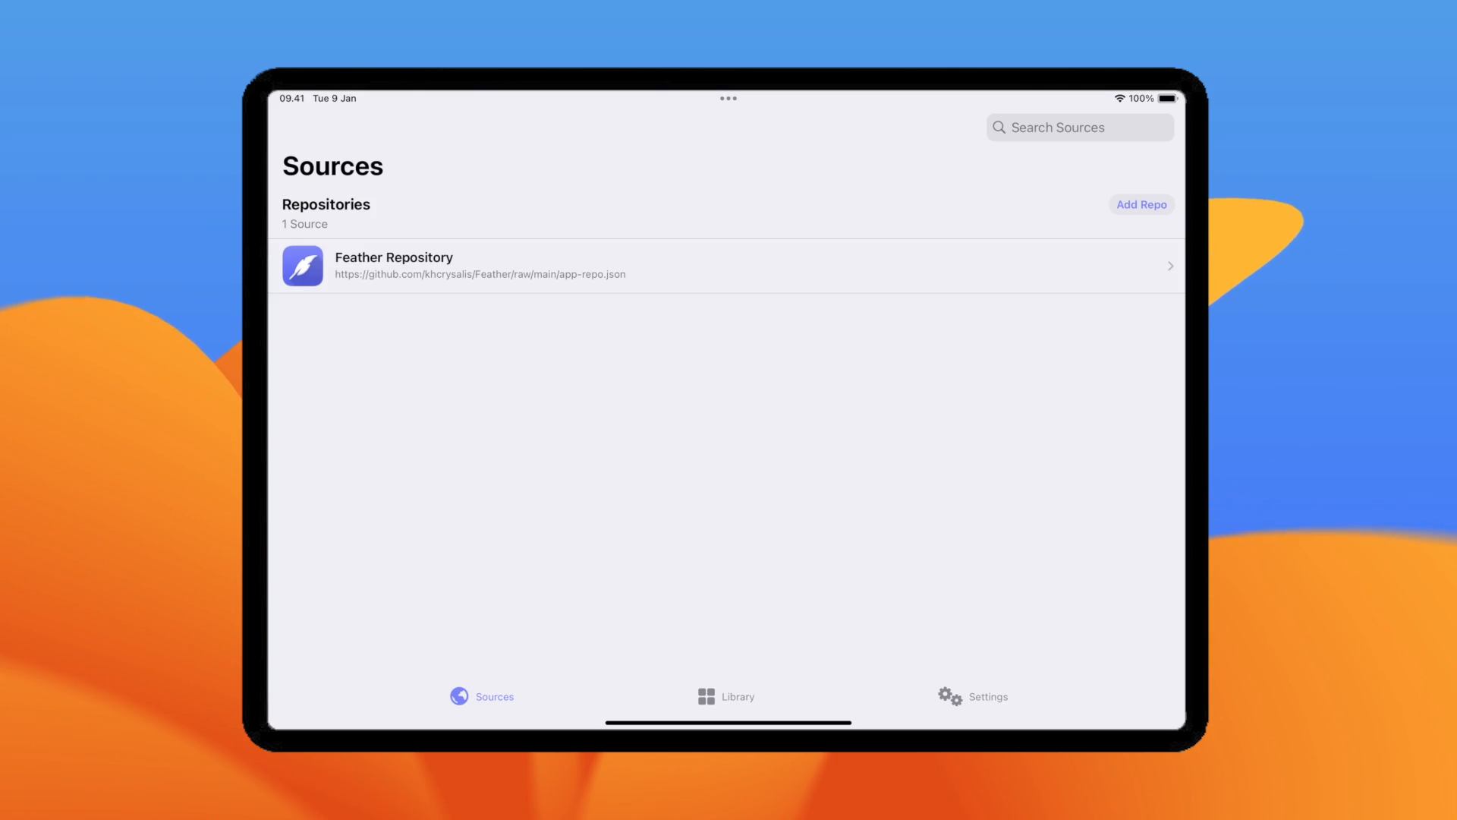